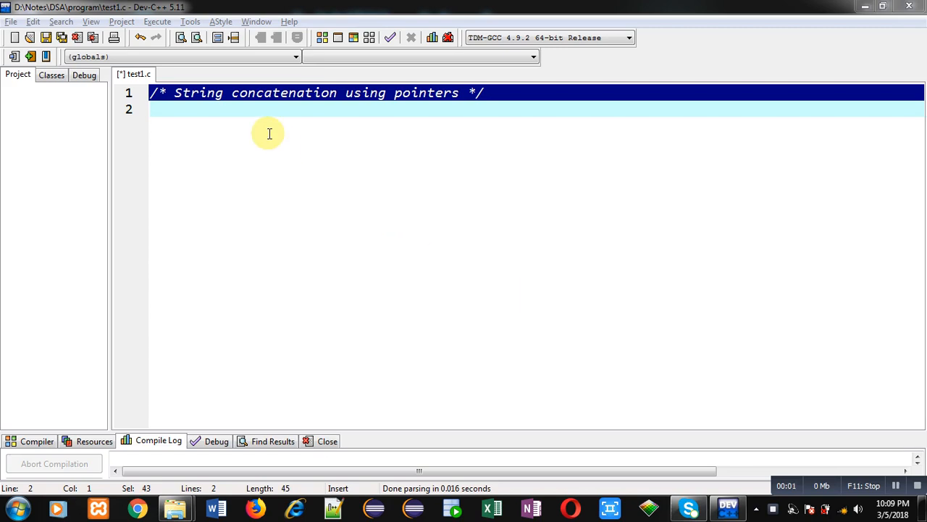
mouse_move(222, 130)
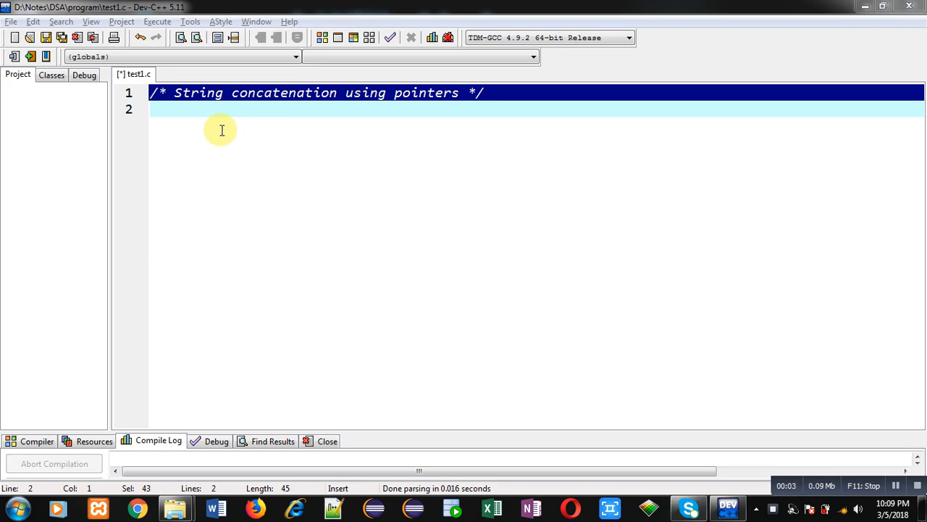
mouse_move(191, 119)
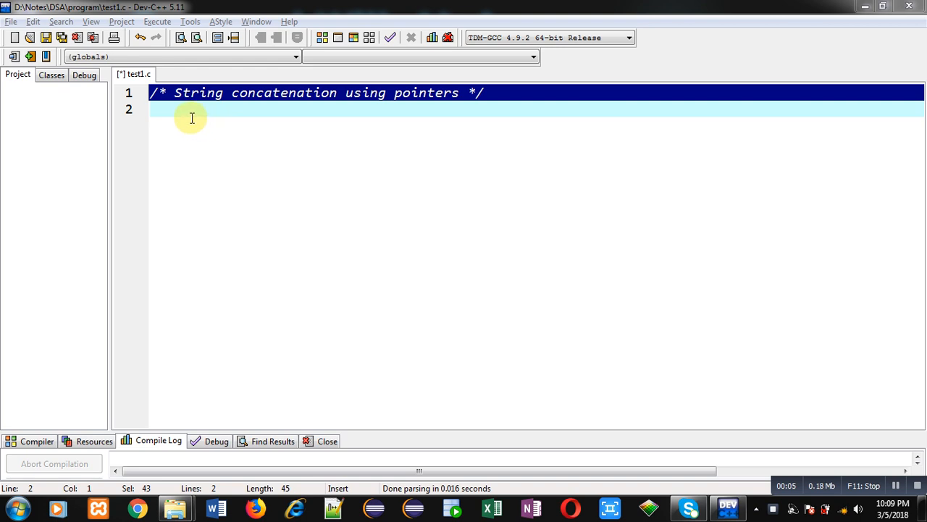
mouse_move(383, 101)
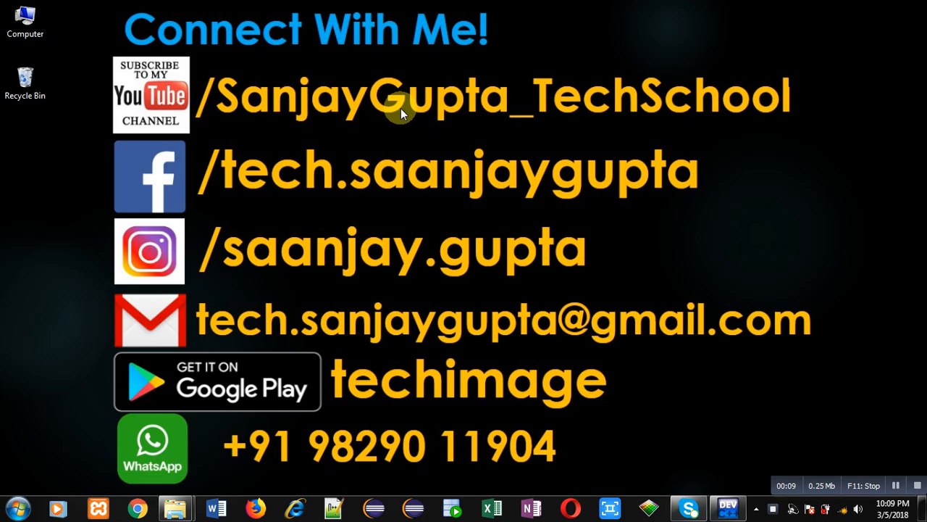
mouse_move(239, 138)
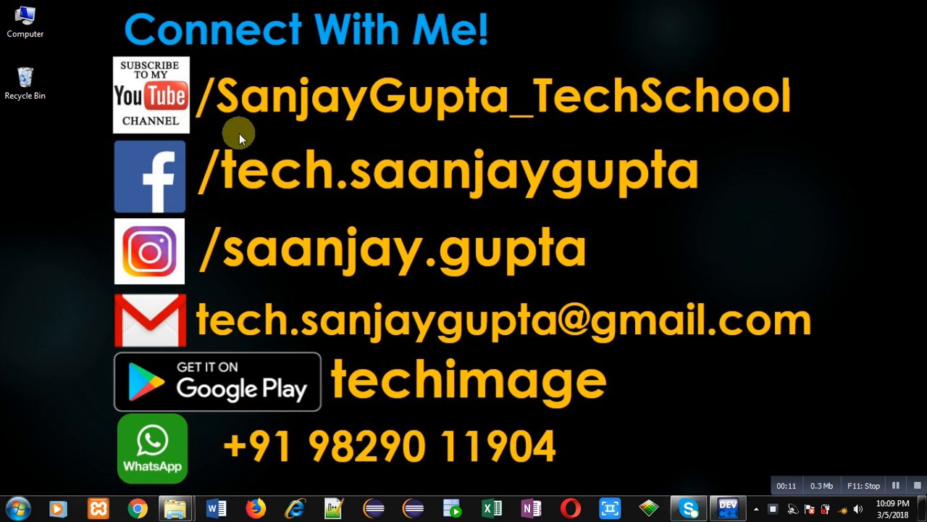
mouse_move(191, 136)
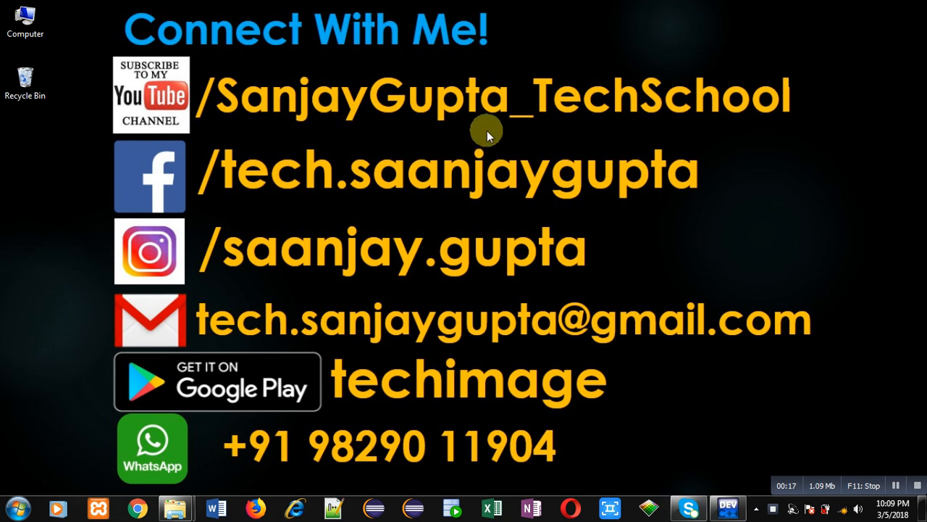
mouse_move(446, 390)
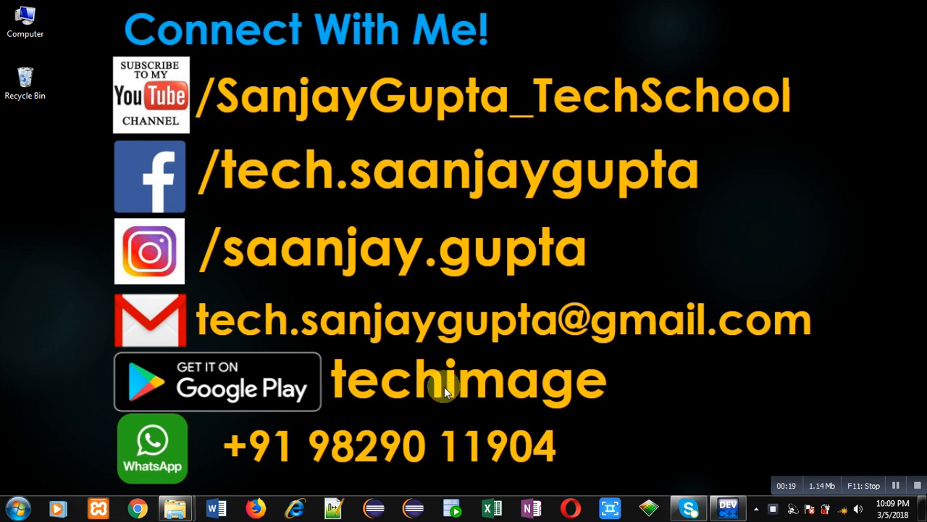
mouse_move(421, 407)
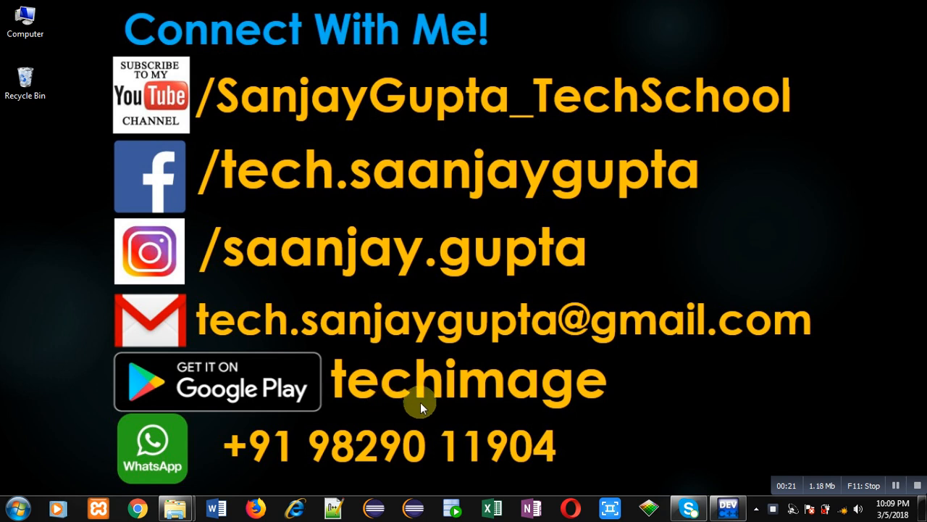
Return to the editor and add #include<stdio.h> and the int main() header on line 2
left_click(727, 507)
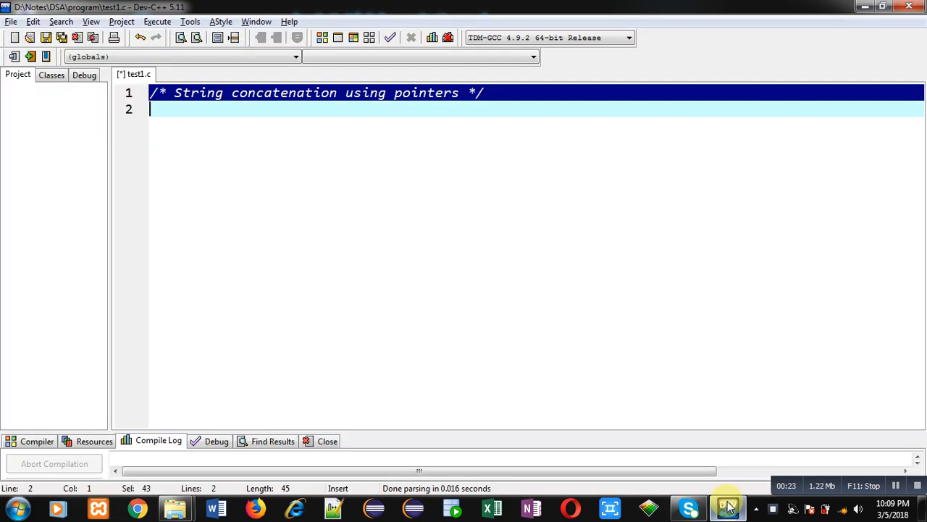
left_click(234, 116)
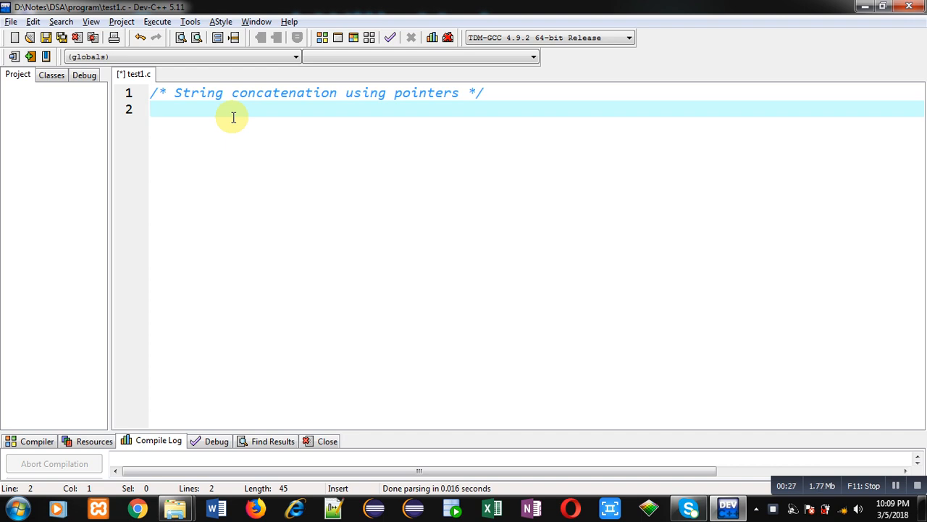
type("#include<>")
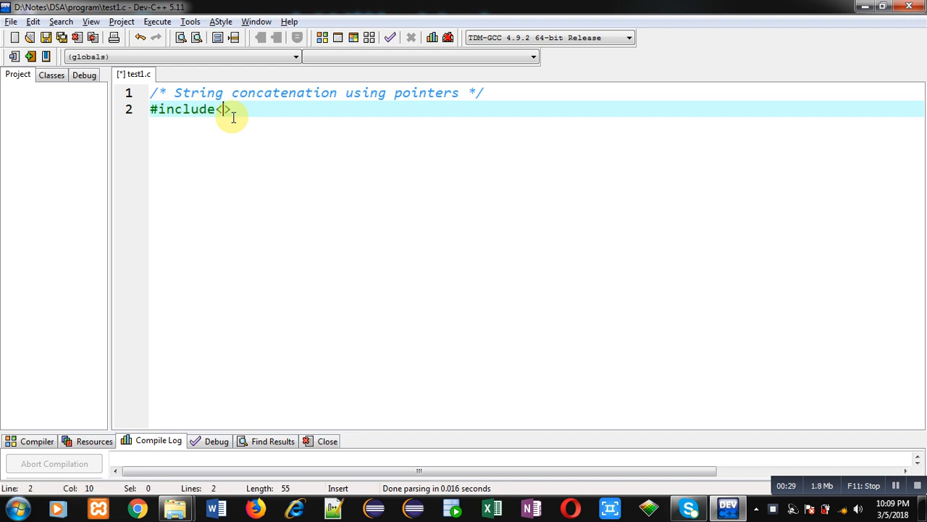
type("stdio.h")
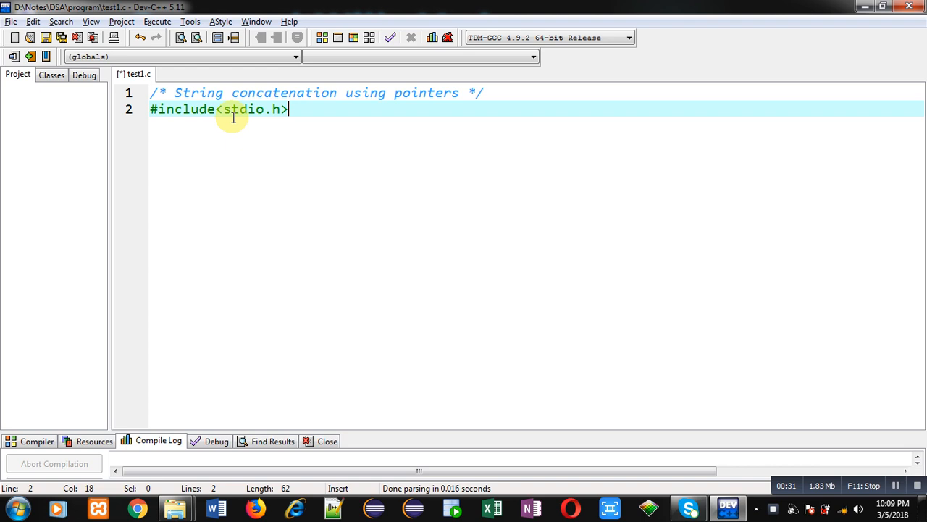
type("int main()")
type("ch")
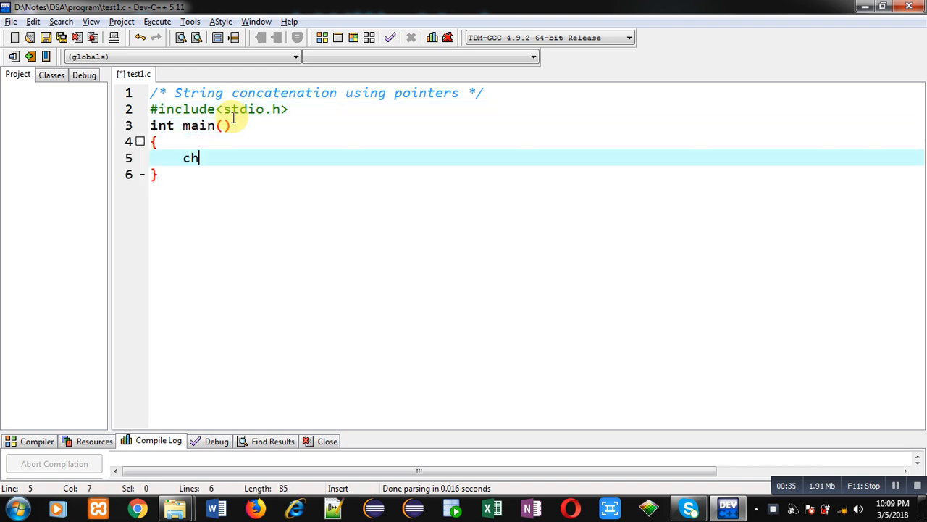
Declare char s1[10], s2[10] and pointers *p1, *p2 inside main
type("ar s1")
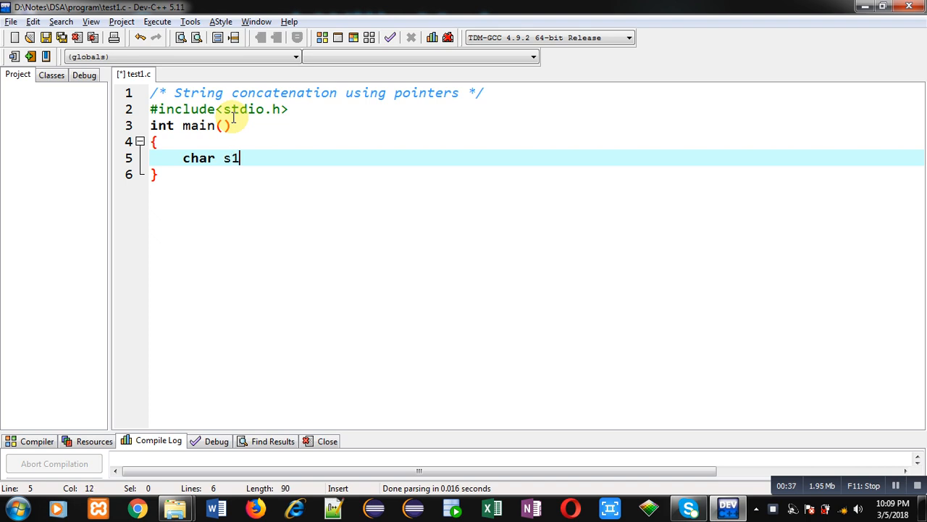
type("[10]")
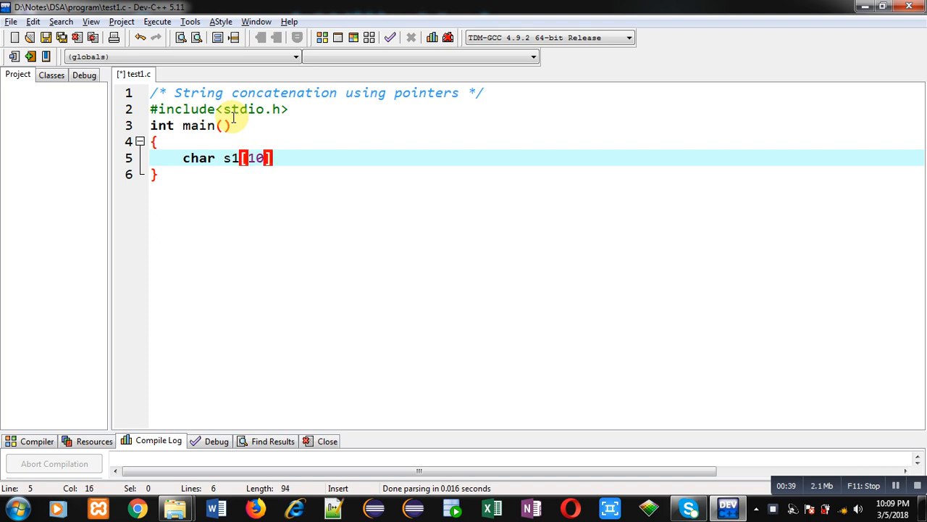
type(",s2")
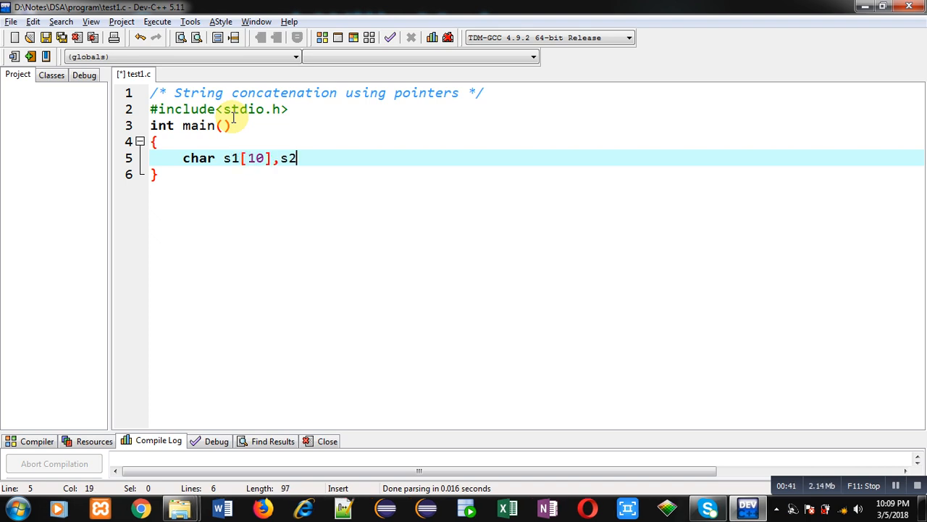
type("[10]")
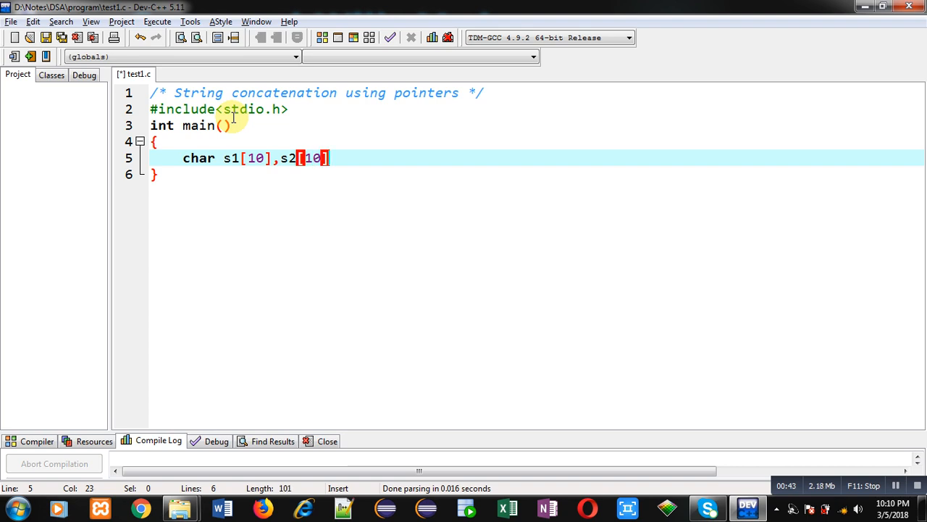
type(",*")
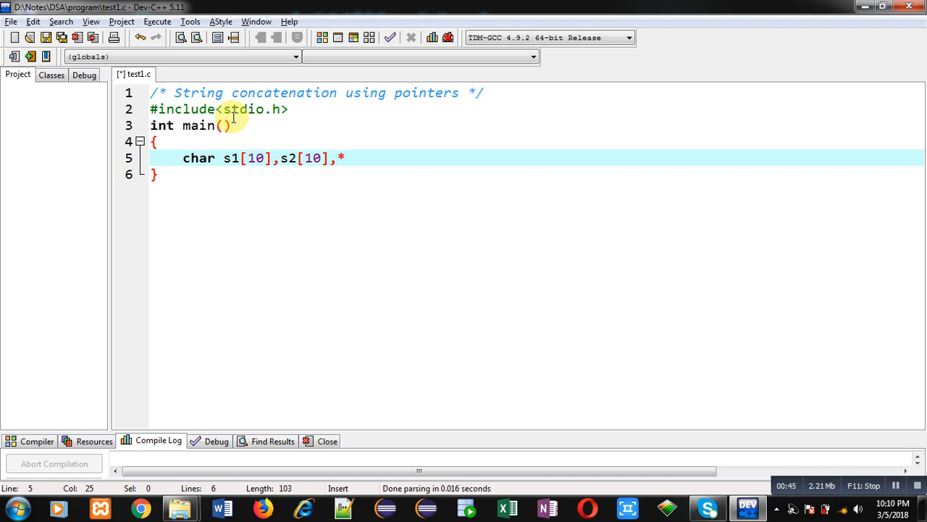
type("p1,")
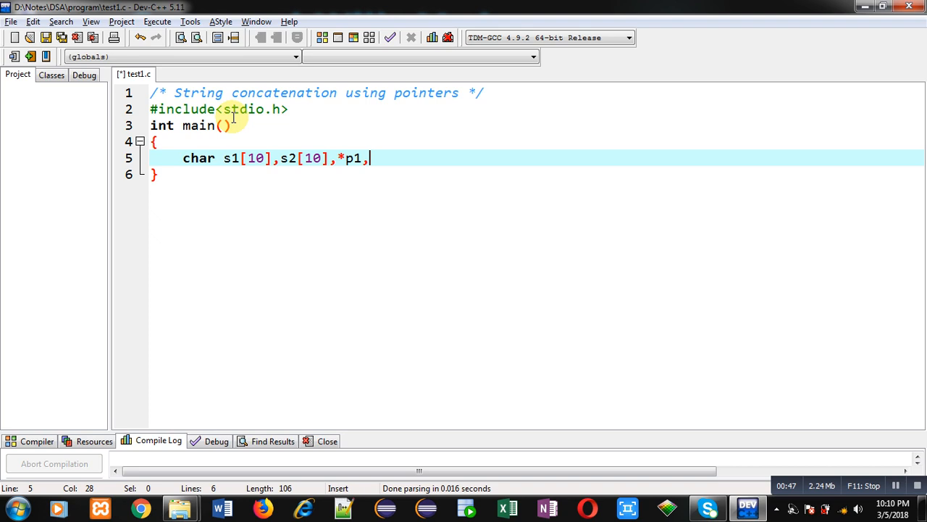
type("*p2;")
type("printf(")
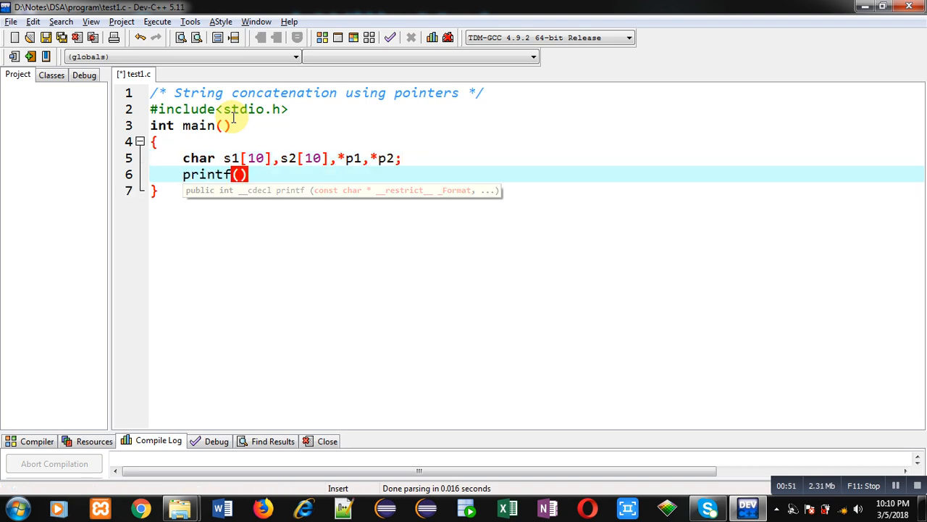
Prompt "\nEnter First String" with printf and read it with gets(s1);
type("\"\\nEnte\"")
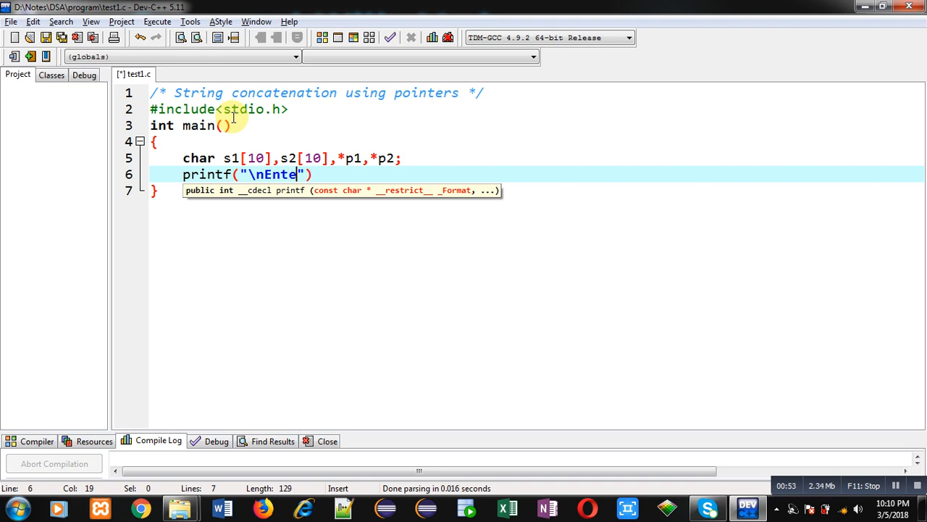
type("r First")
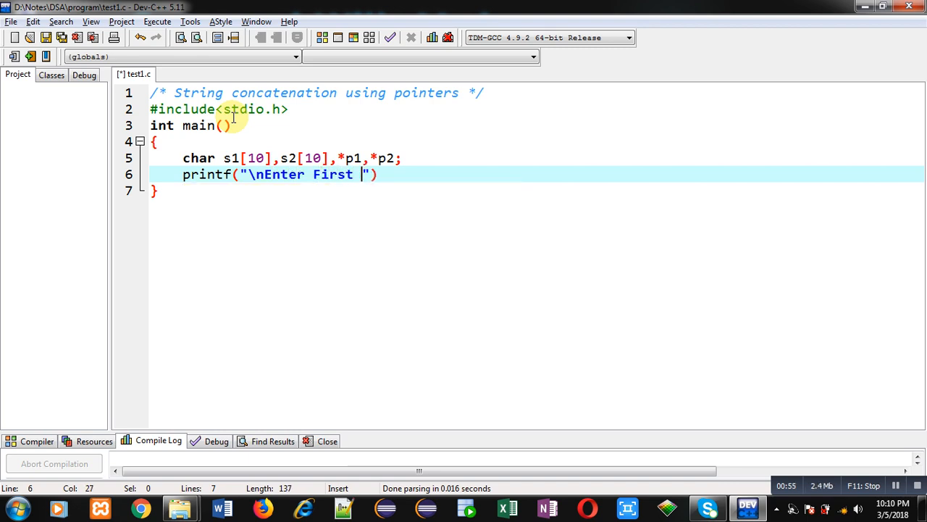
type("String\");")
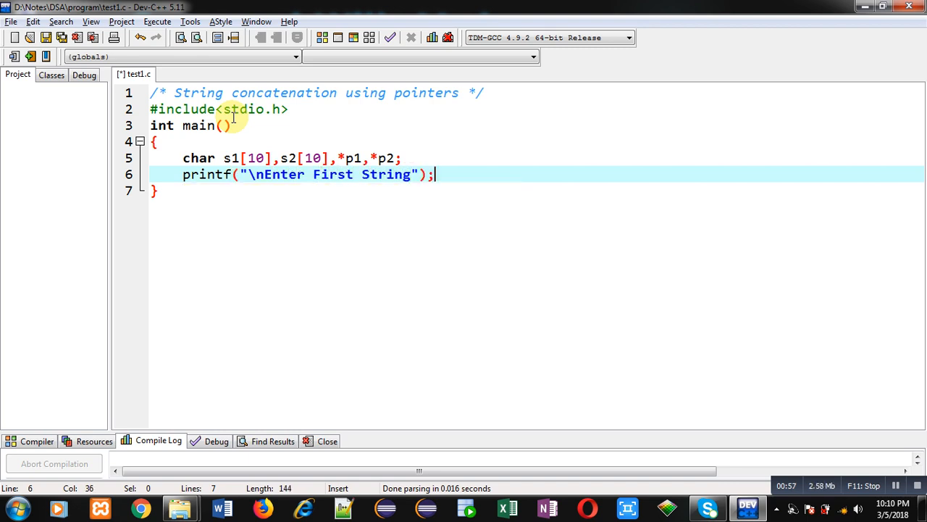
type("gets(s)")
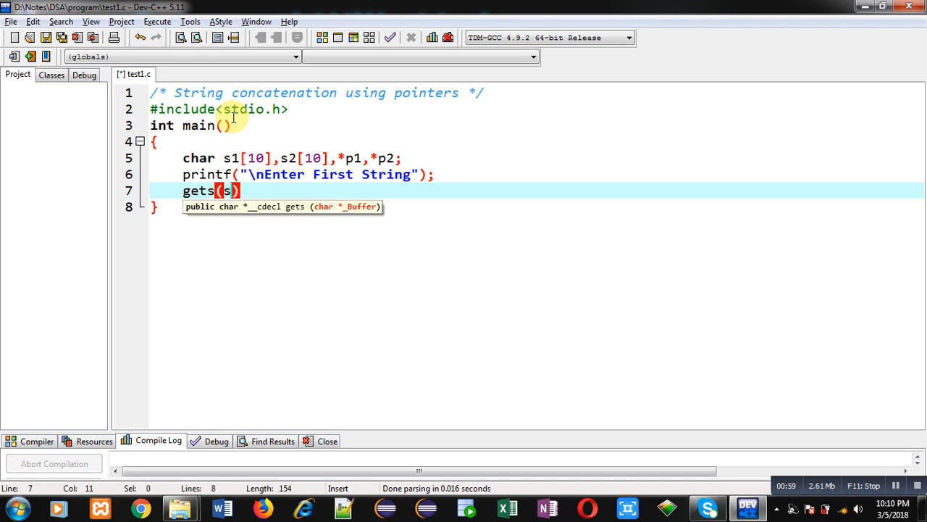
type("1")
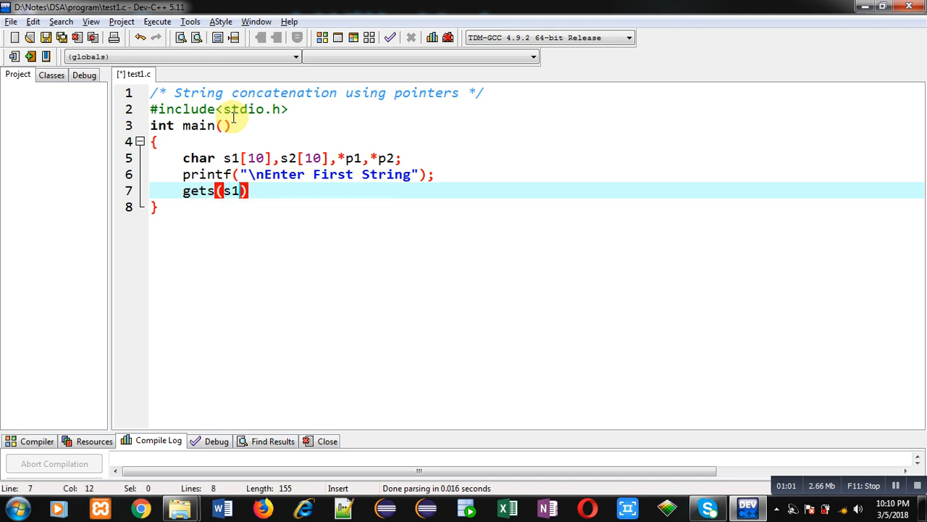
type(";")
type("printf(")
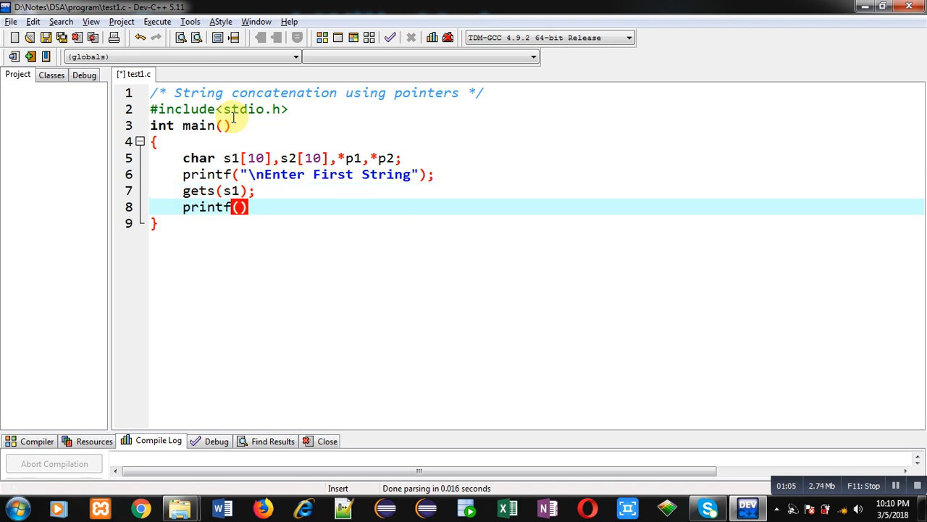
Prompt "\nEnter Second String" and read it with gets(s2);
type("\"\\nEnter\"")
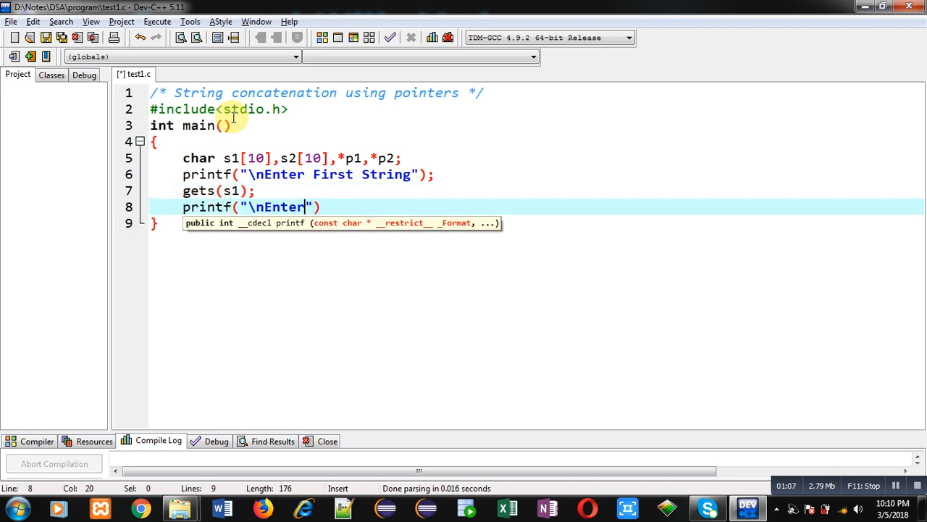
type("Second String")
type("gets(s")
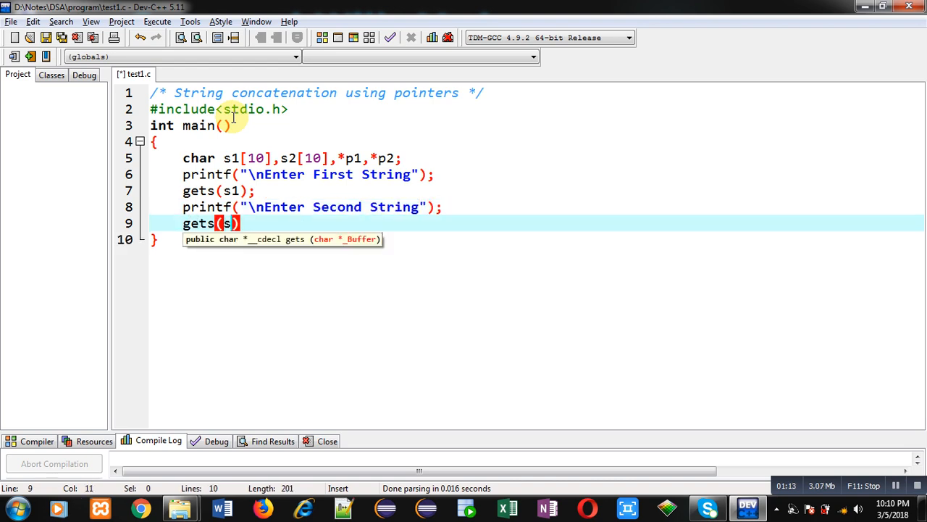
type("2")
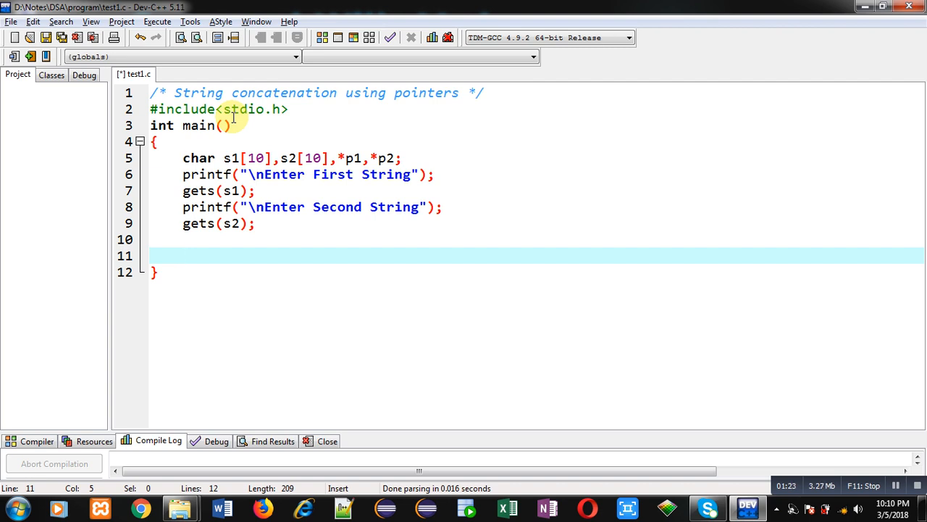
Write p1=s1; with the comment //base address of s1 is assigned into p1
type("p1")
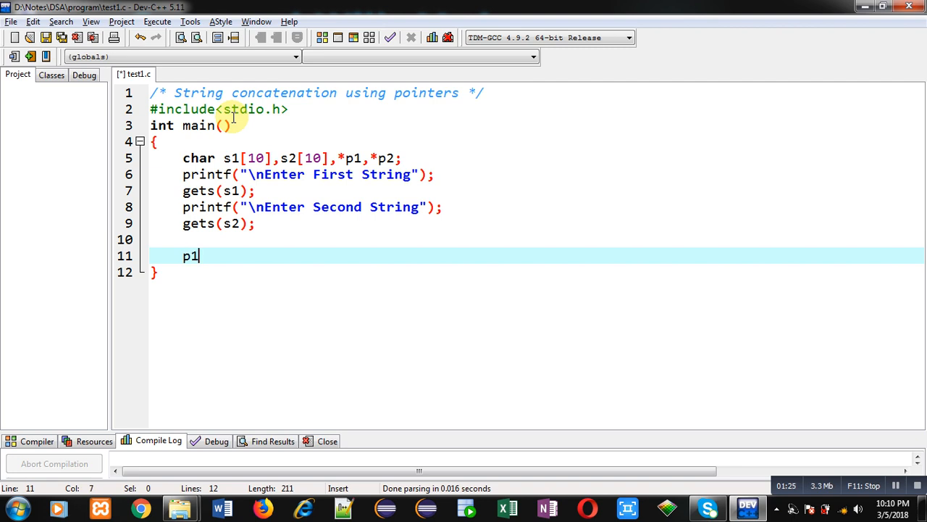
type("=s1;")
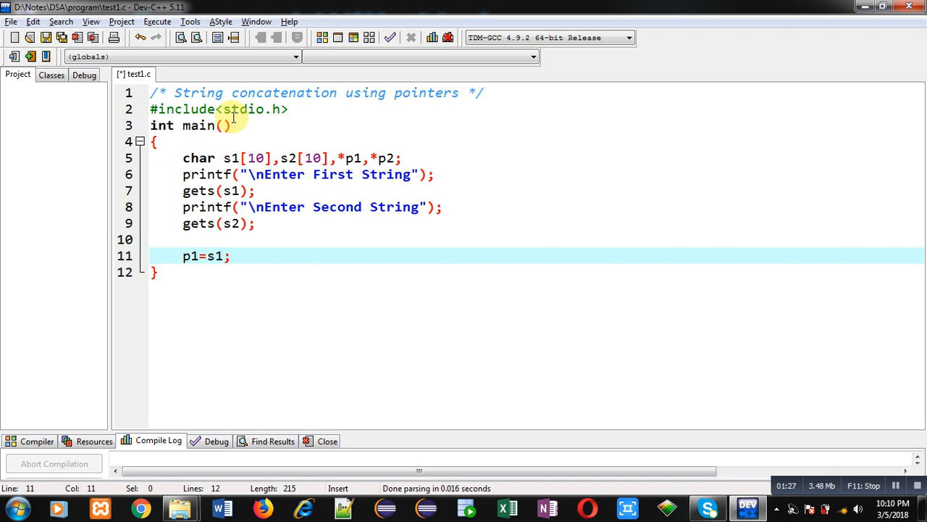
type("//b")
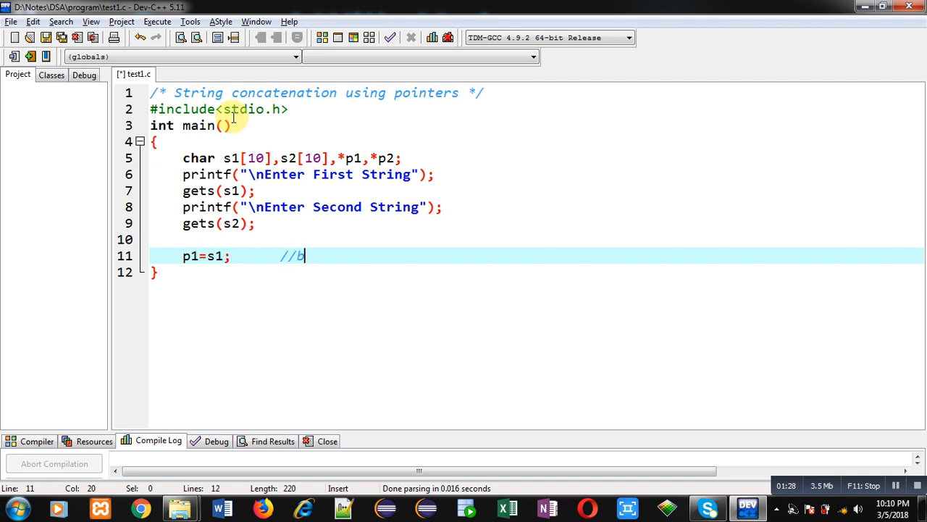
type("ase")
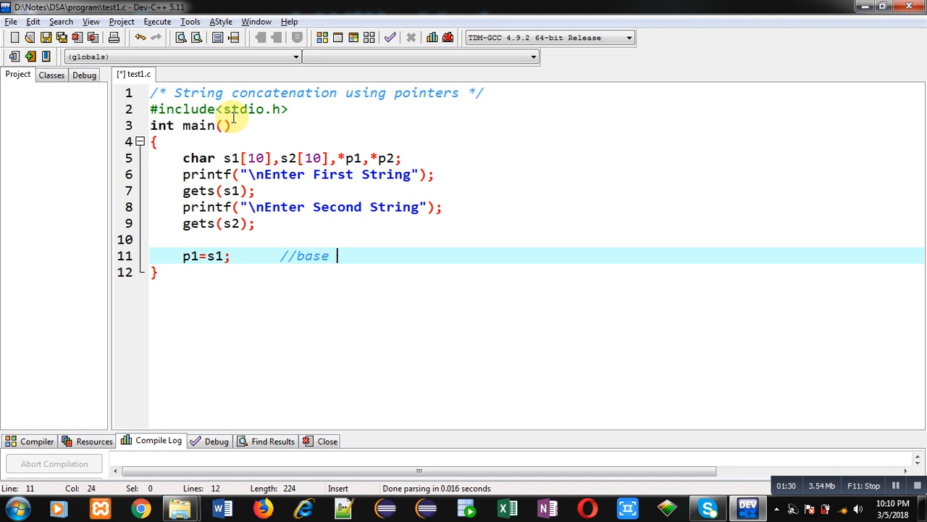
type("address of s")
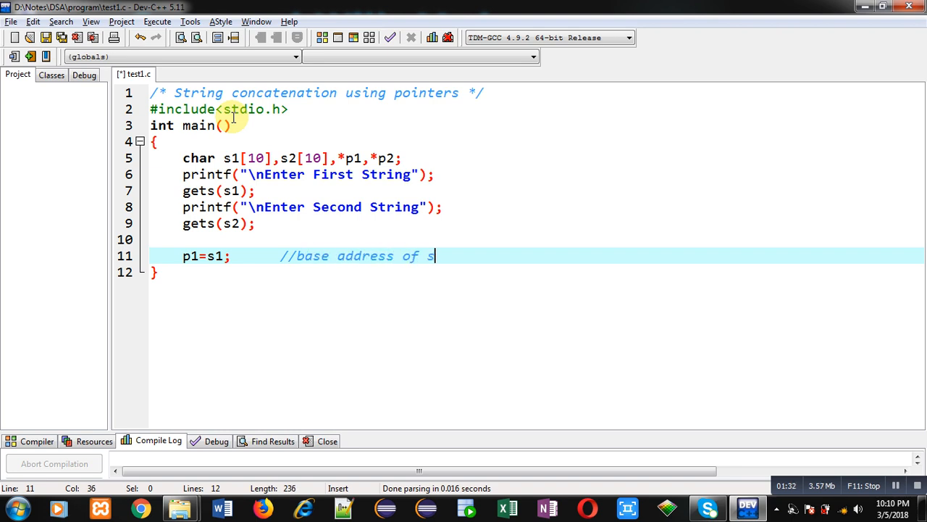
type("1 is assigned into p1")
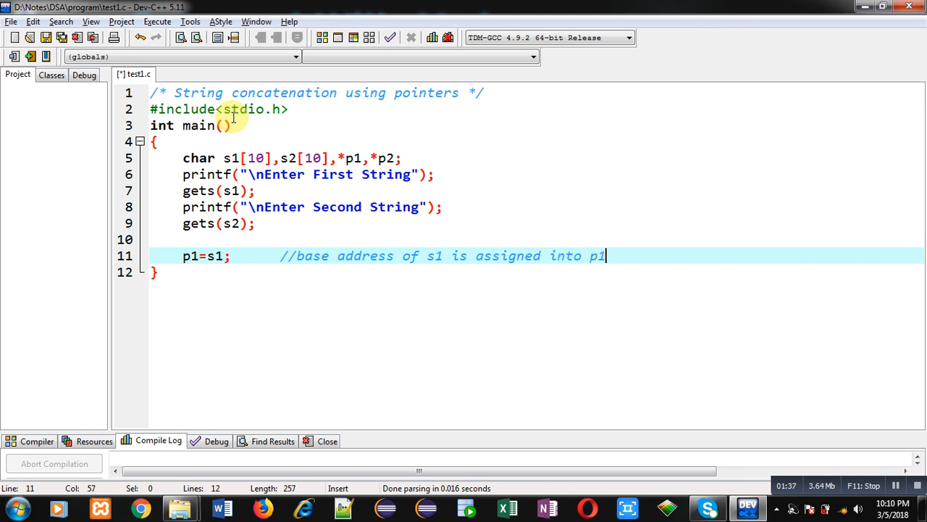
Add while(*p1!='\0') { p1++; } to advance p1 to s1's null terminator
type("w")
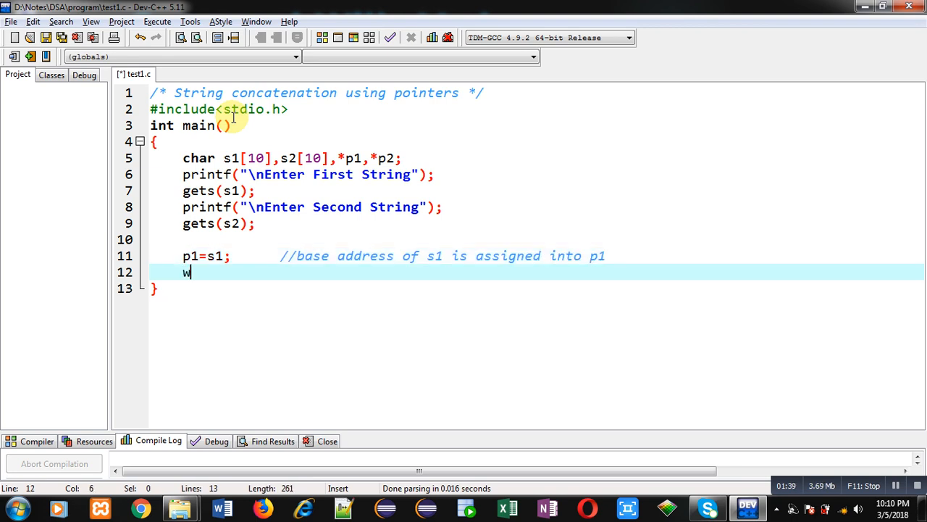
type("hile")
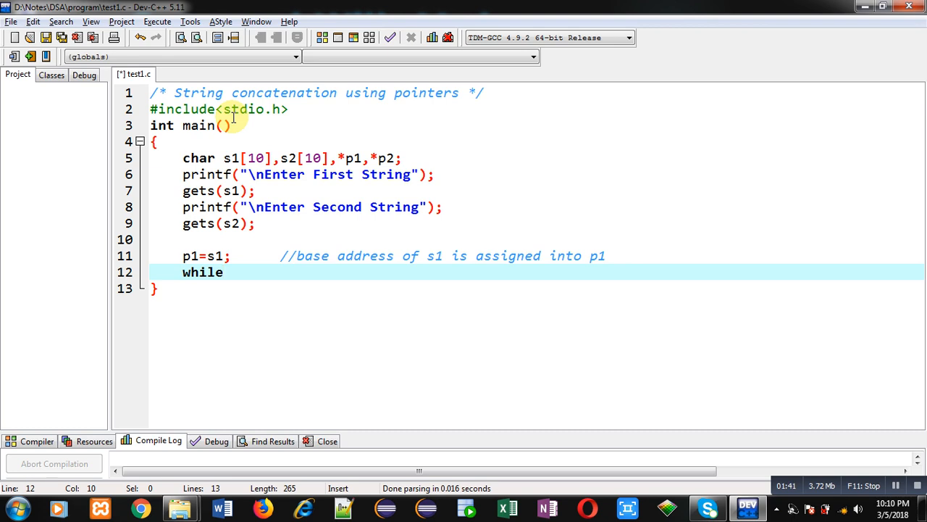
type("(*)")
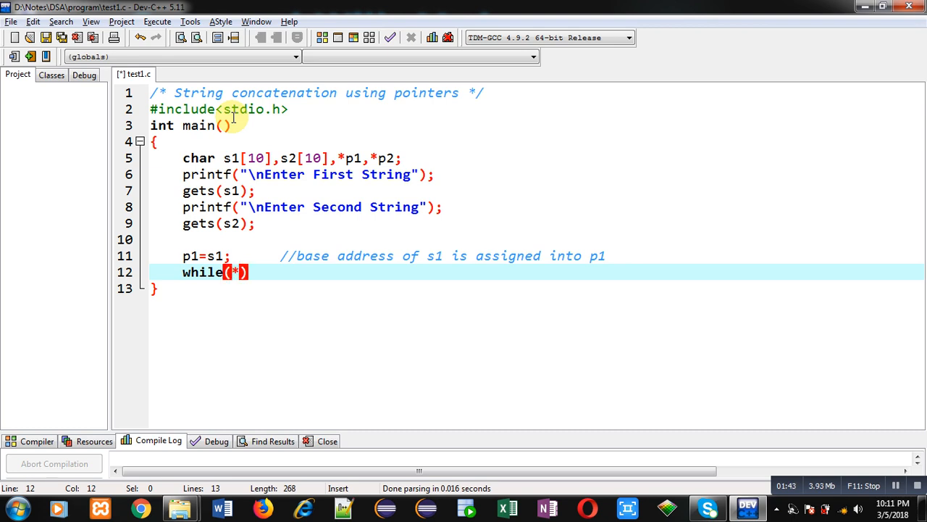
type("p1")
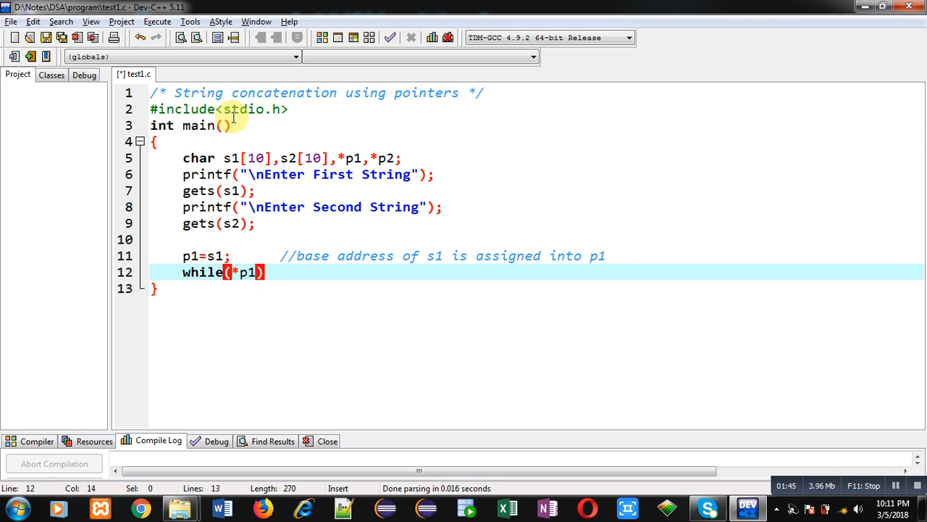
type("!='\\0'")
type("{")
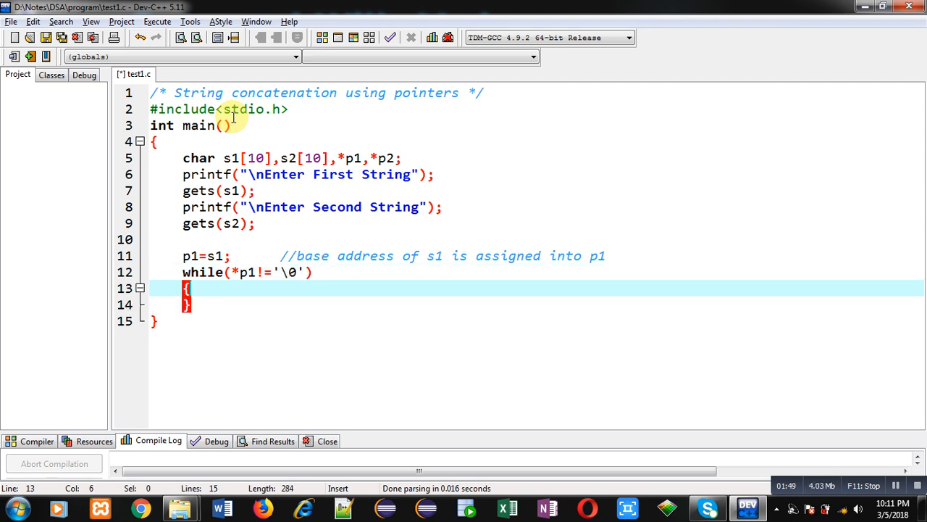
type("p")
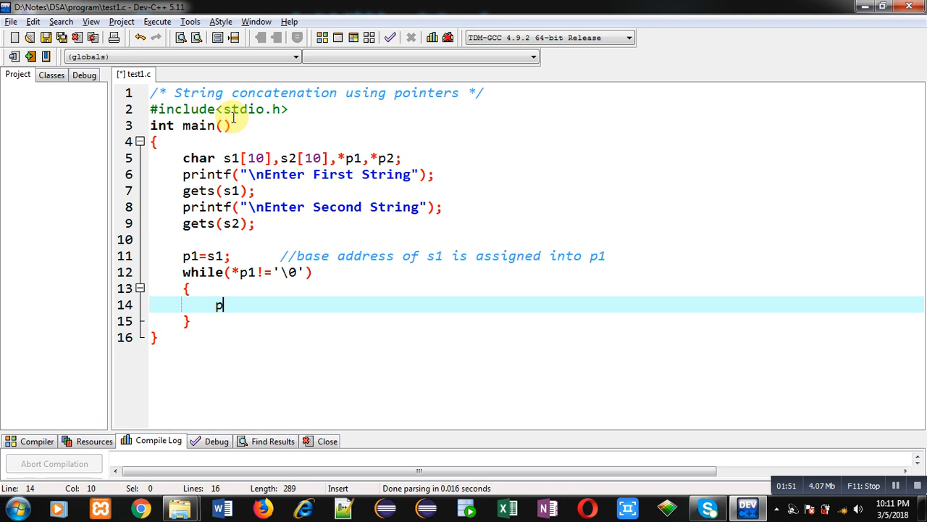
type("1++;")
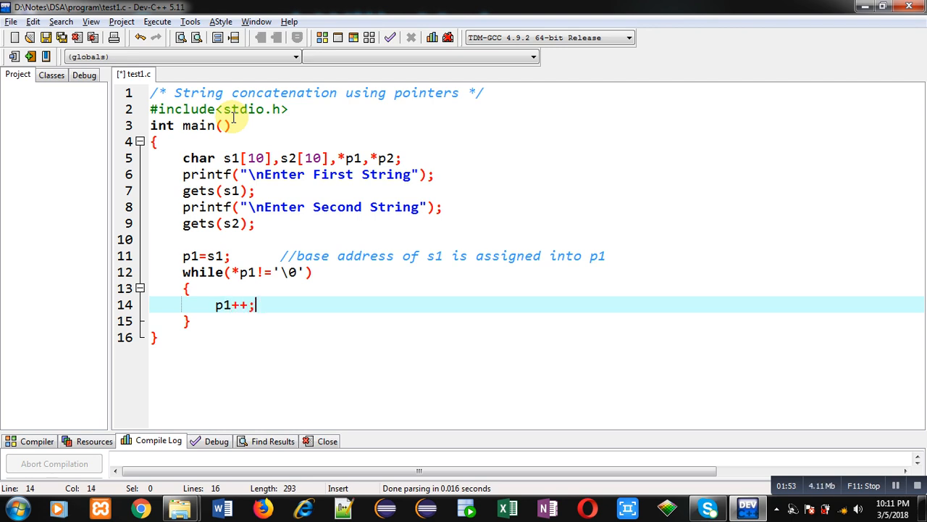
mouse_move(246, 272)
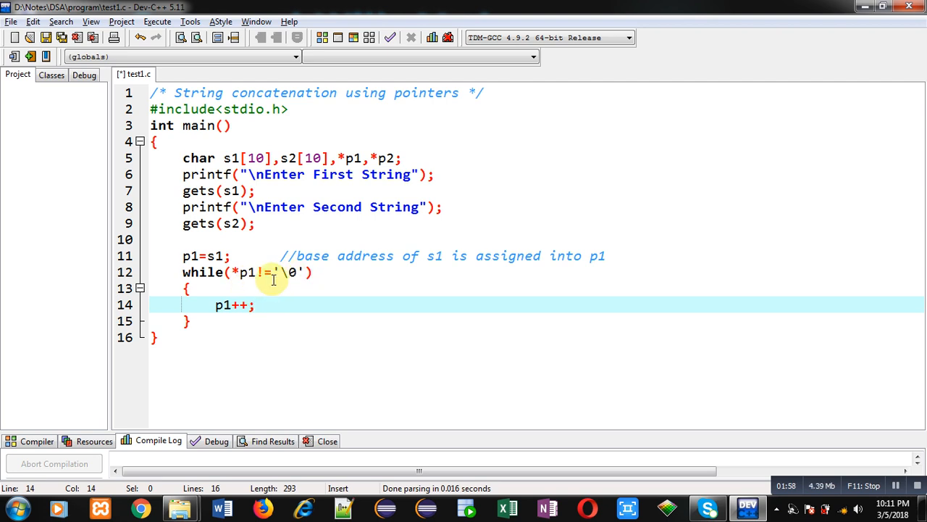
key("Return")
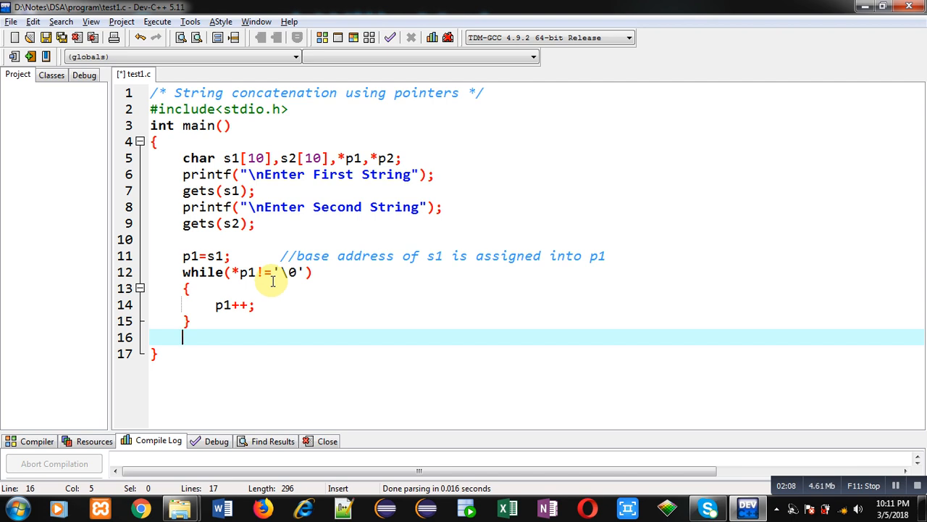
mouse_move(255, 362)
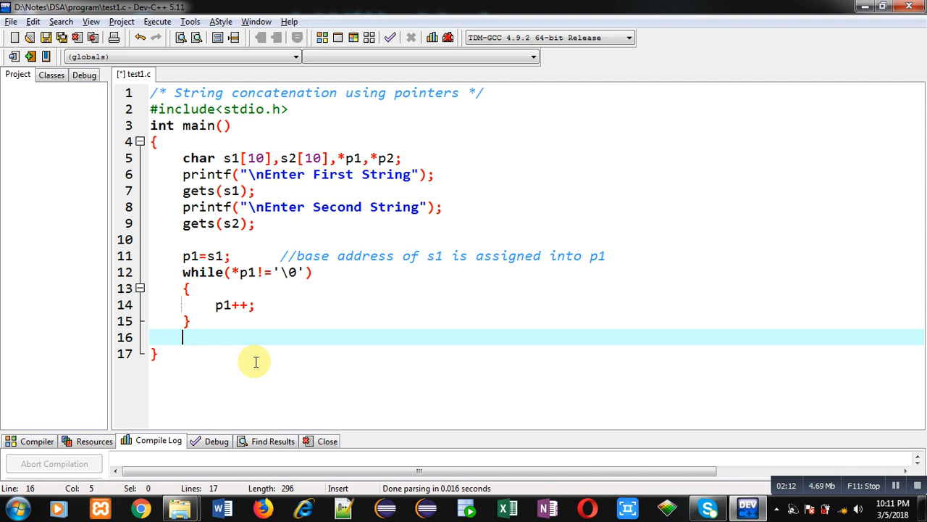
Write p2=s2; with the comment // base address of s2 is assigned into p2
type("p")
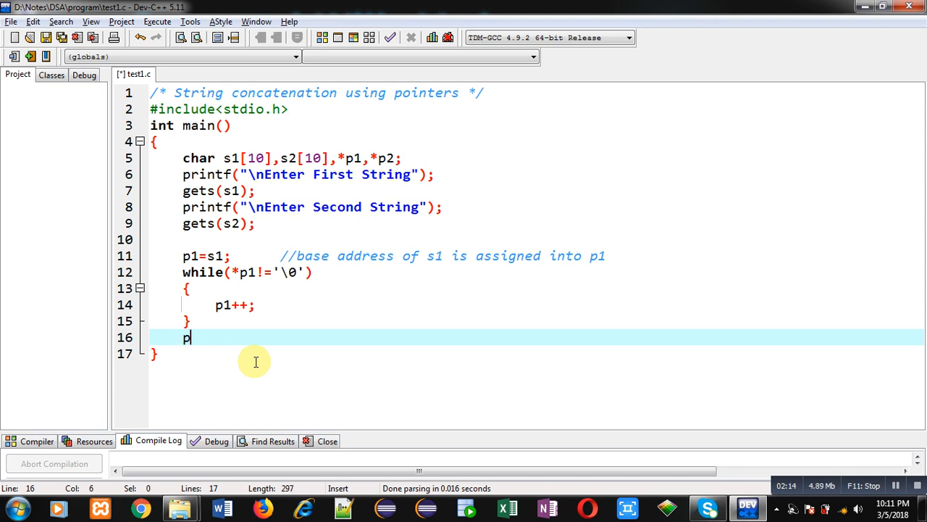
type("2=s2;")
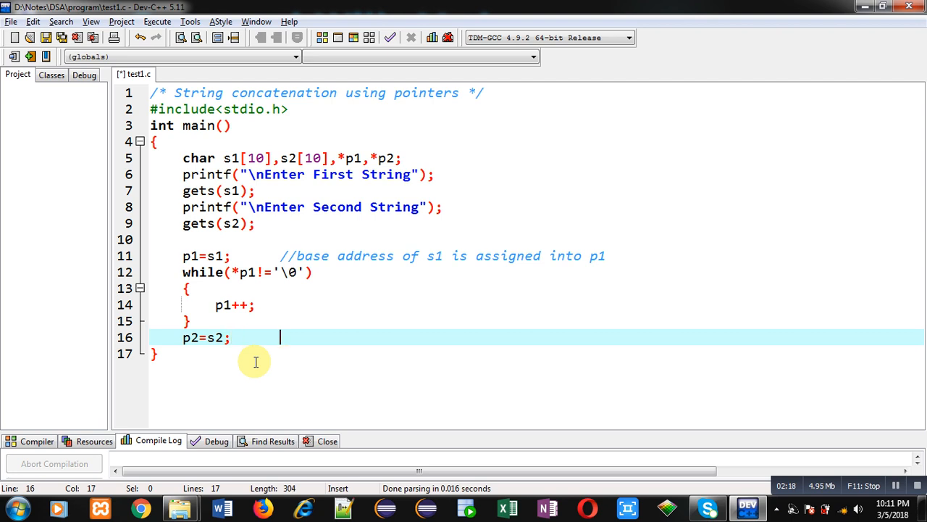
type("// base addr")
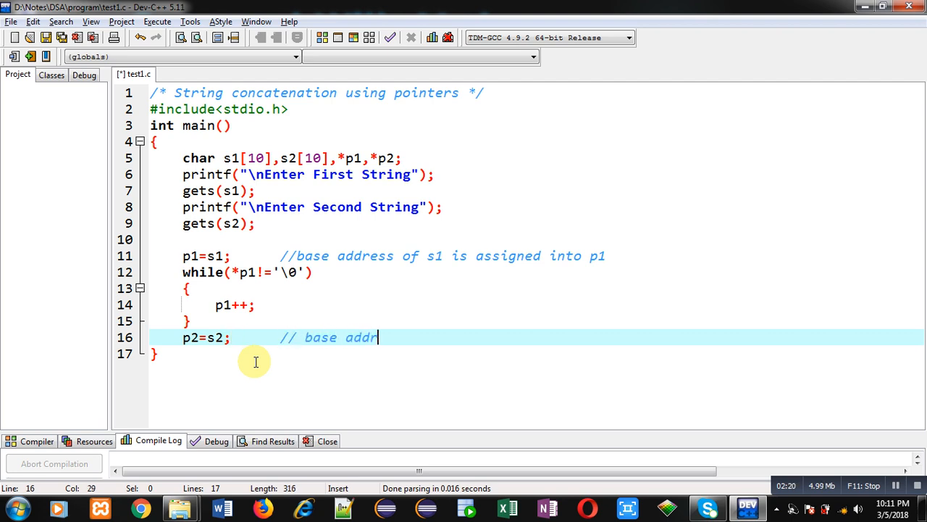
type("ess of s2")
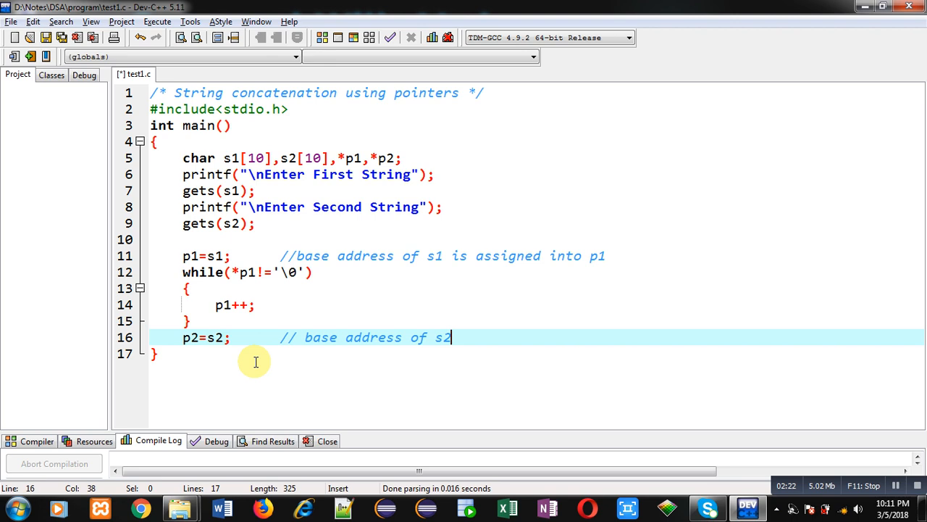
type("is assign")
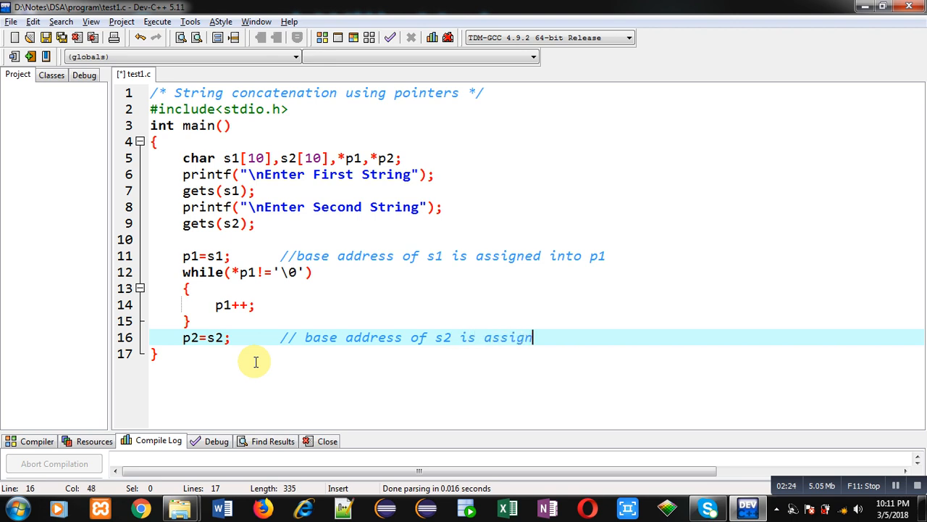
type("ed into p2")
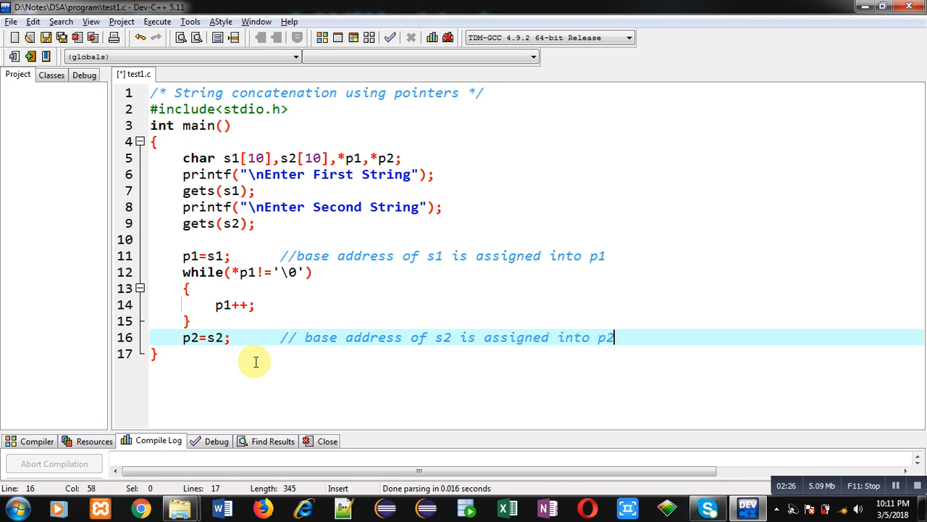
Add while(*p2!='\0') and open its body block
type("while(*")
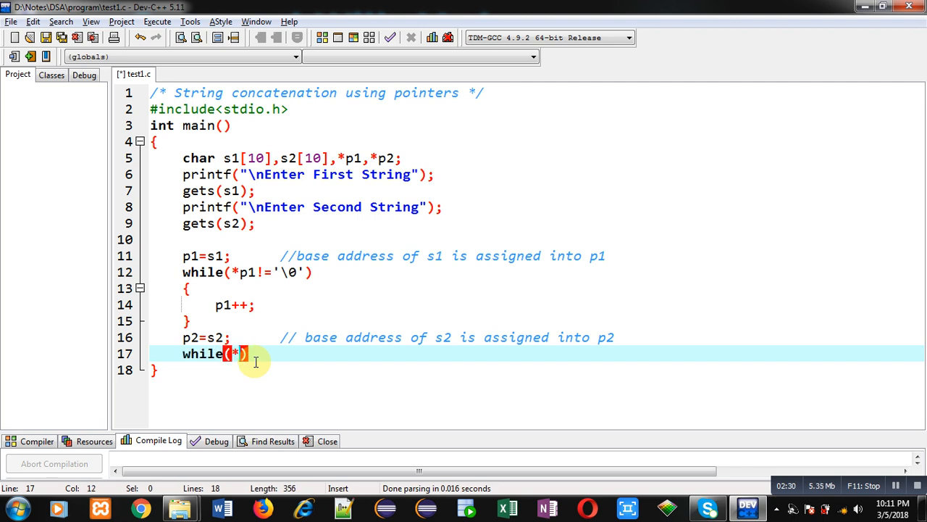
type("p2")
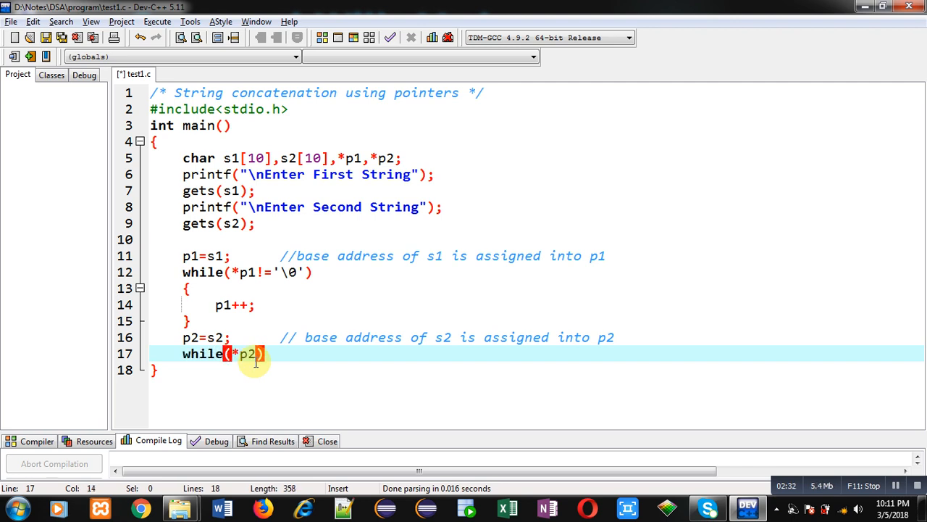
type("!")
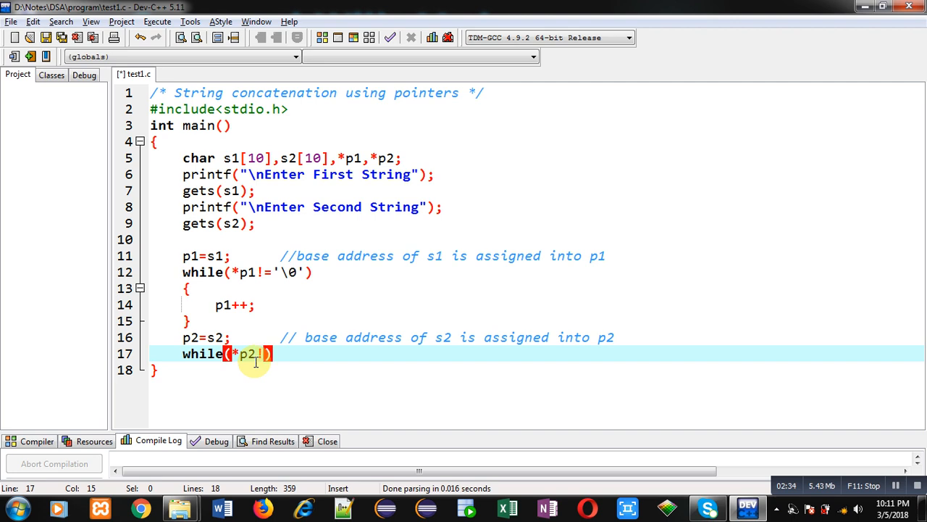
type("='\\0'")
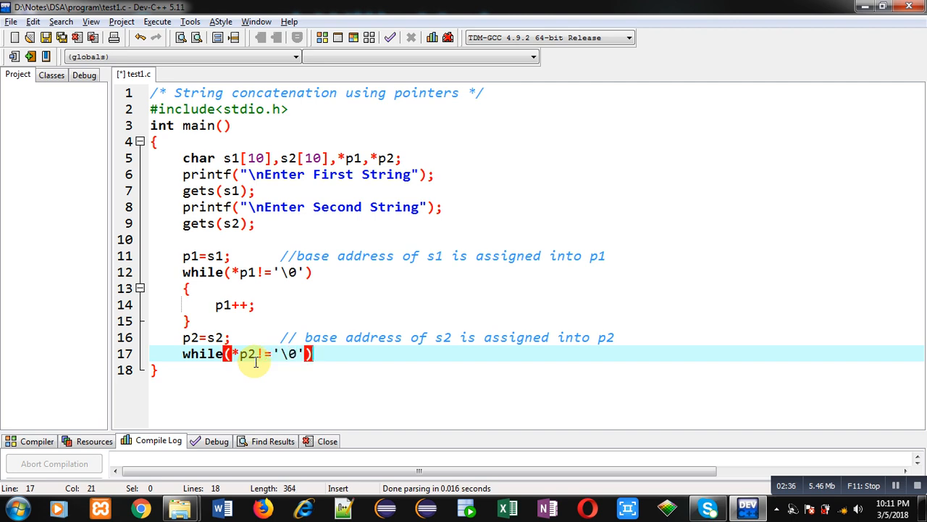
key("Enter")
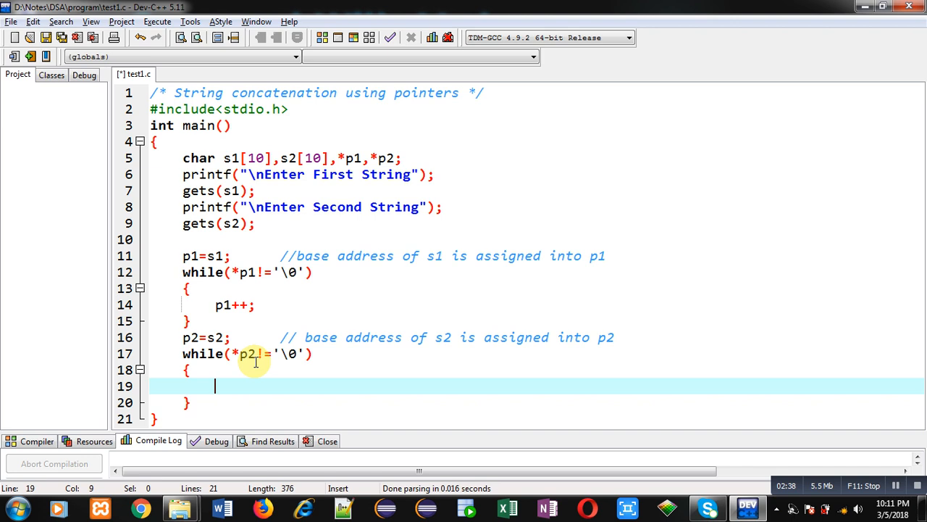
Inside the loop copy *p1=*p2; and increment p1 and p2, then leave the loop body
type("*")
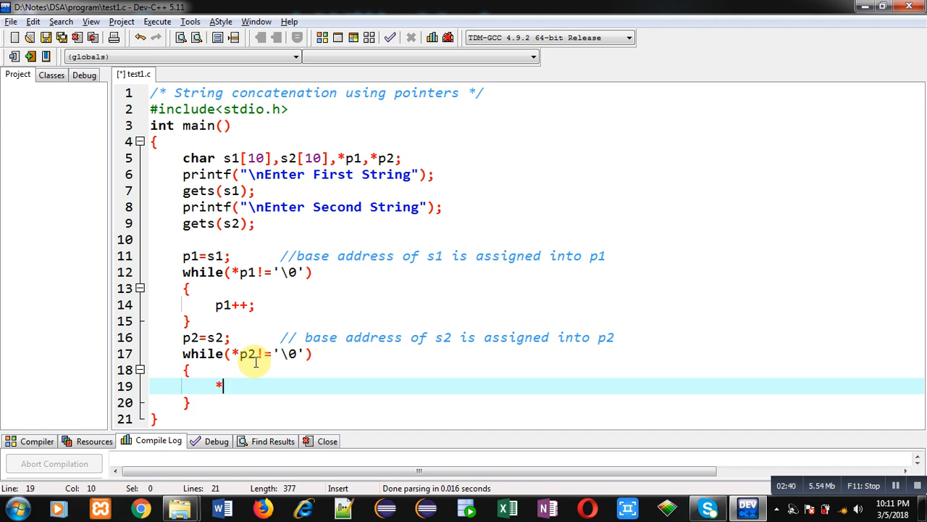
type("p1=")
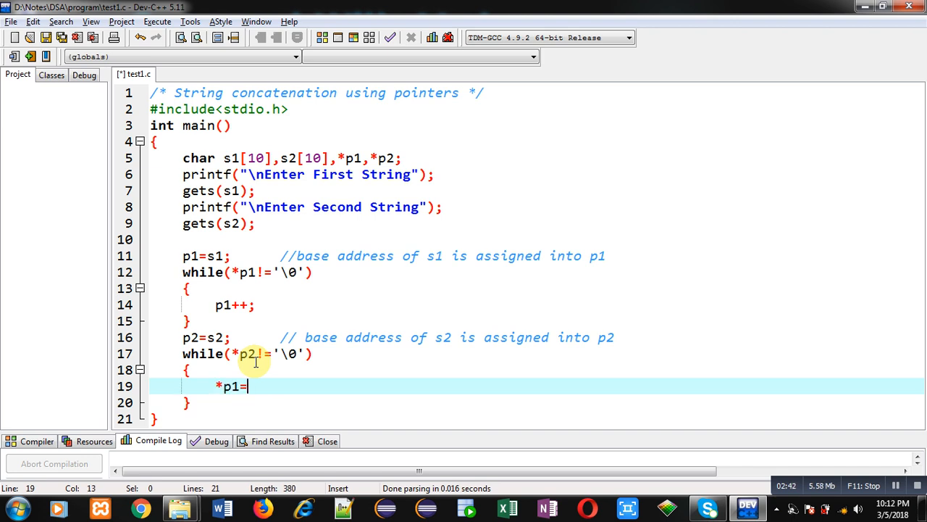
type("*p")
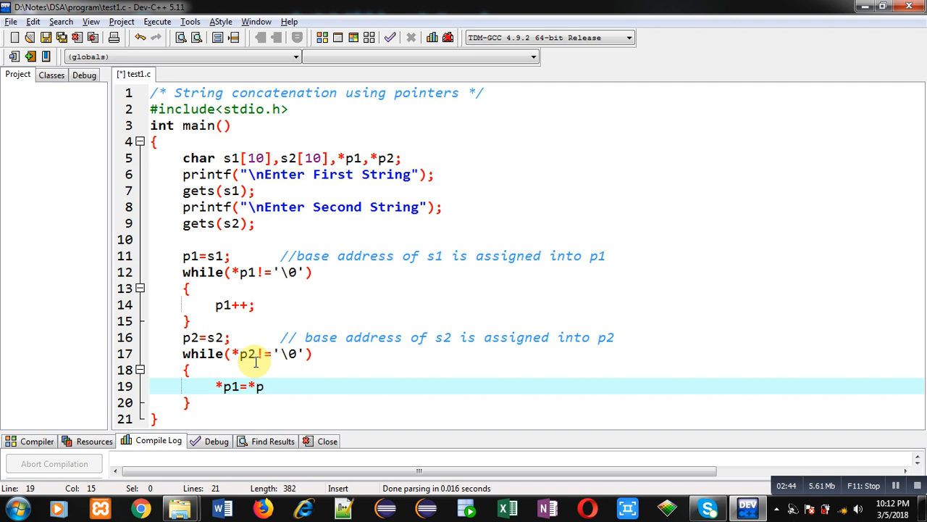
type("2;")
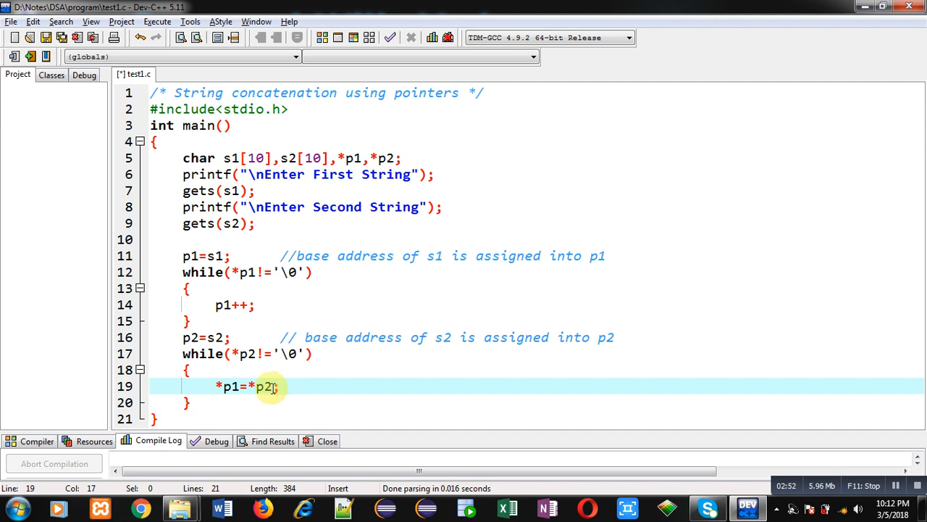
mouse_move(267, 386)
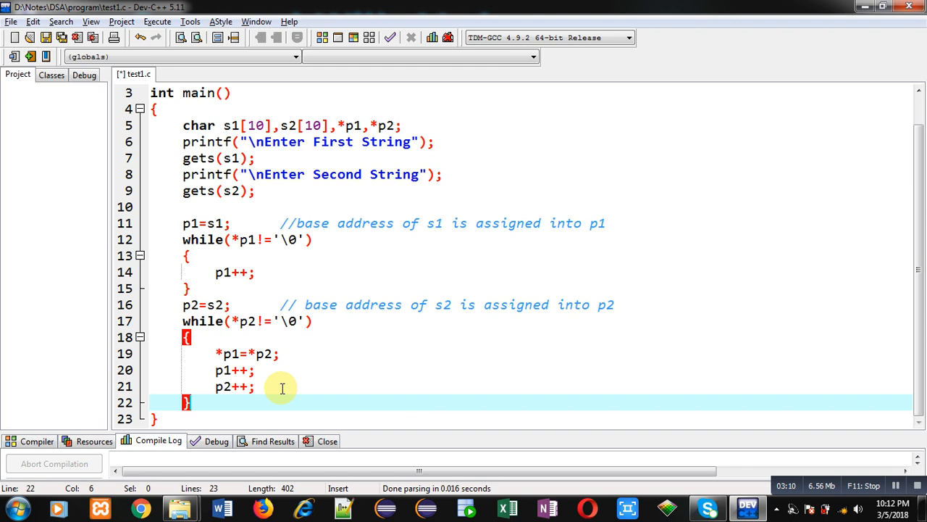
key("Return")
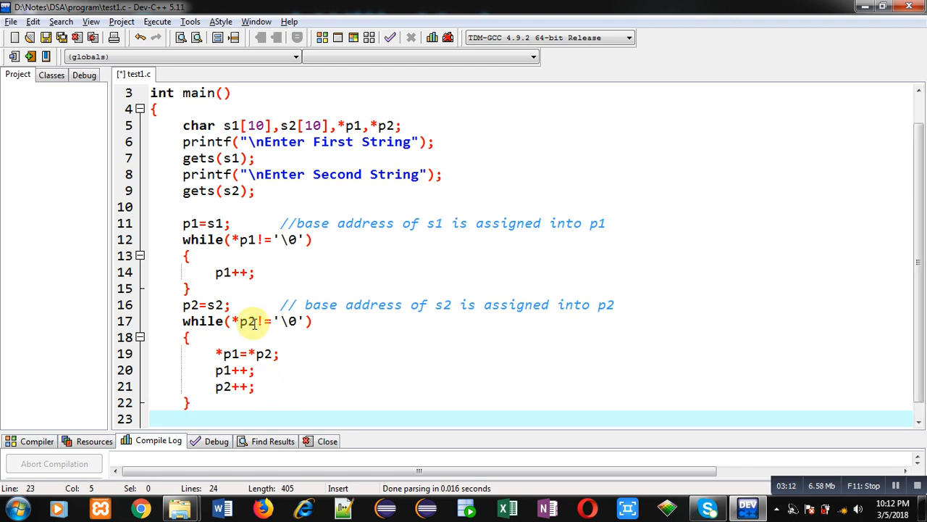
left_click(298, 321)
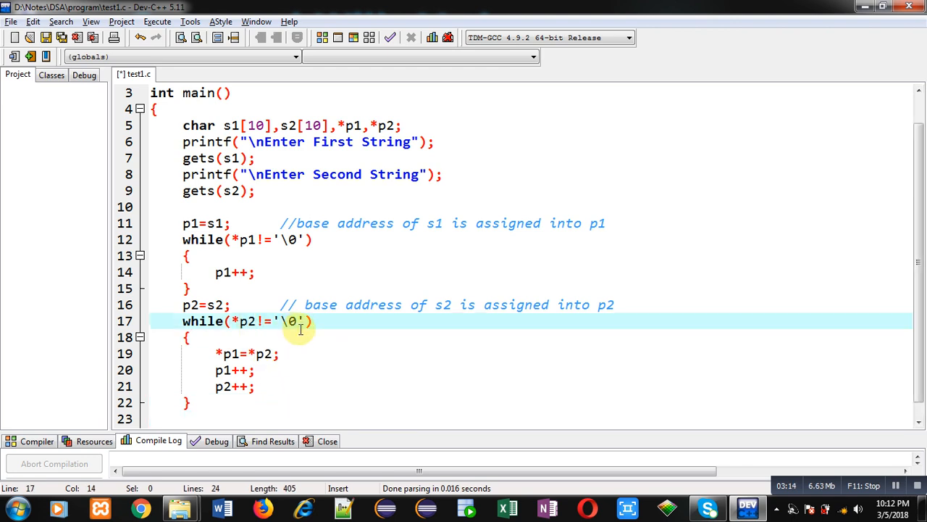
mouse_move(237, 419)
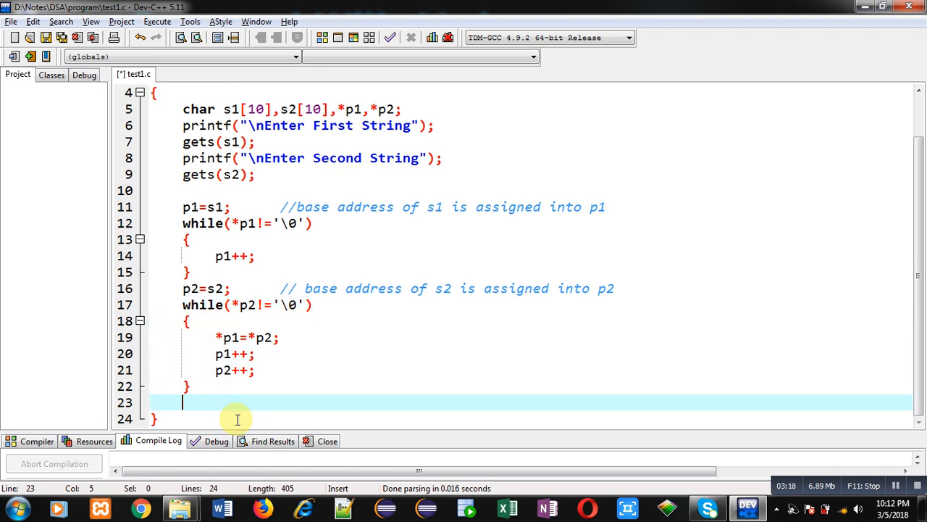
Terminate the joined string with *p1='\0';
type("*p1=")
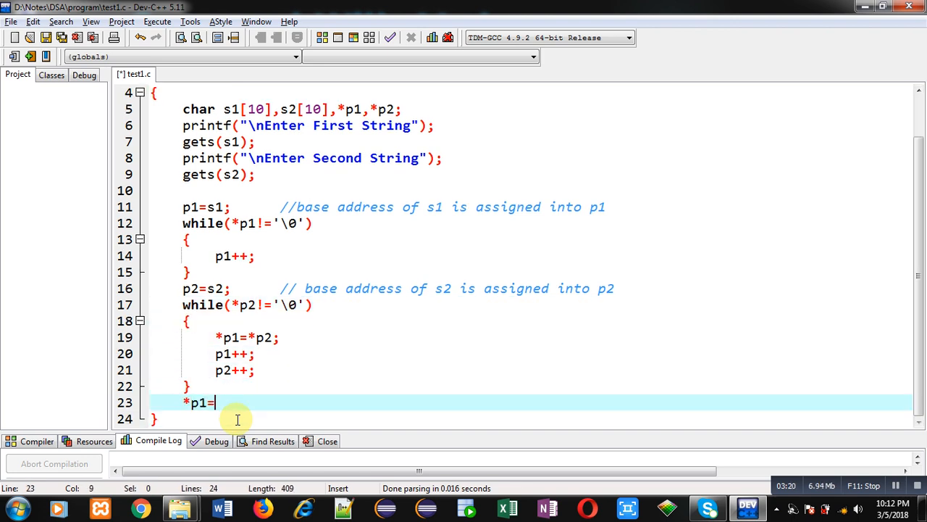
type("'\\0'")
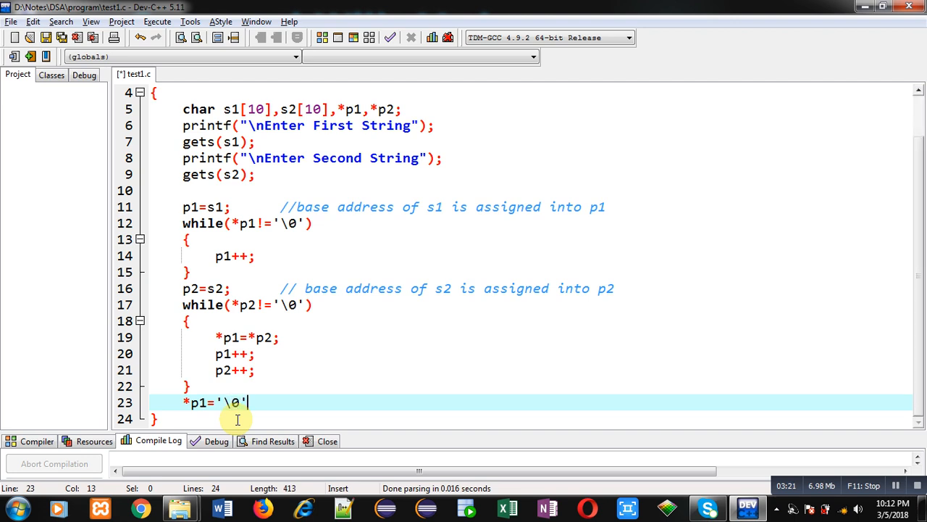
type(";")
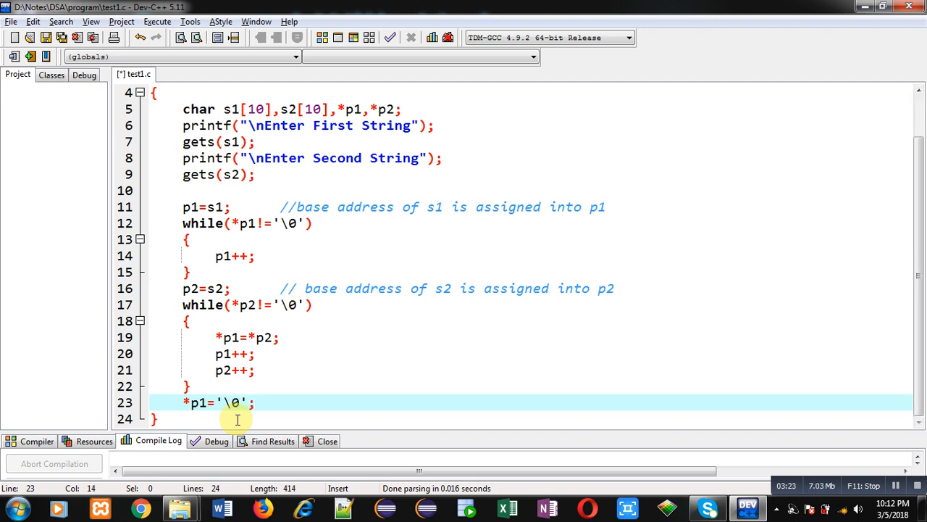
key("Enter")
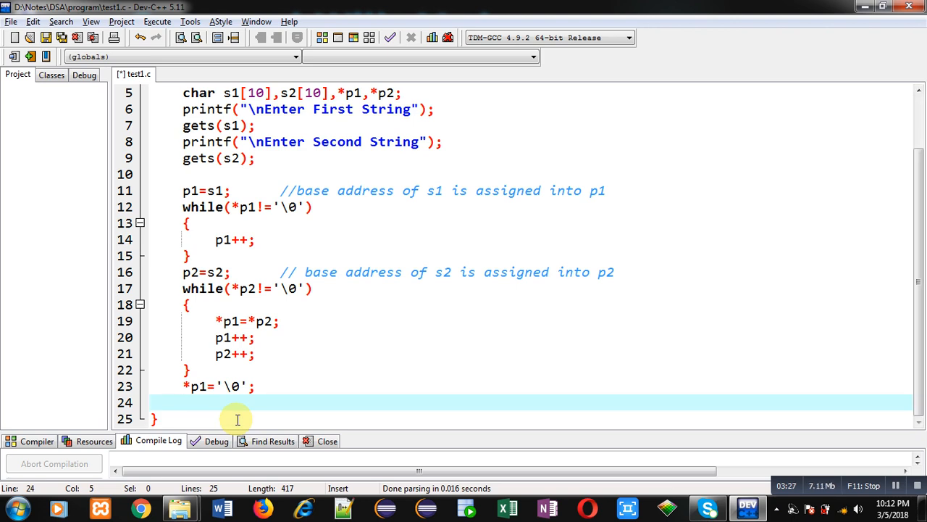
Add printf("\nConcatenated String = %s",s1); and compile and run the program
type("printf(\"\\")
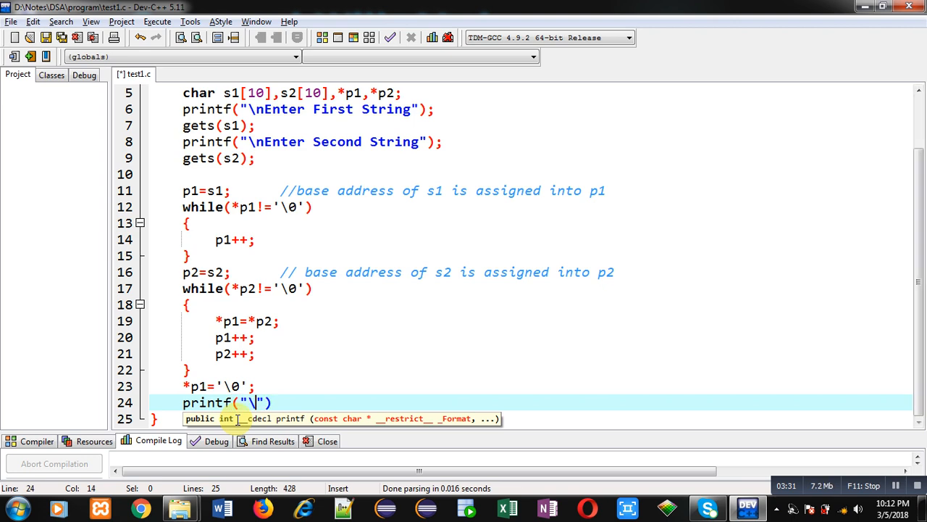
type("nConcatenated String = %s")
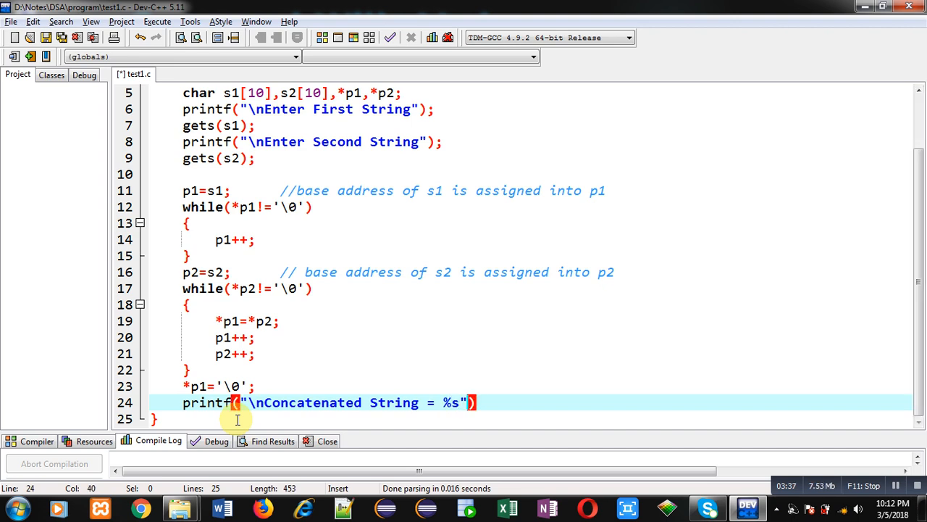
type(",s1")
type("return 0;")
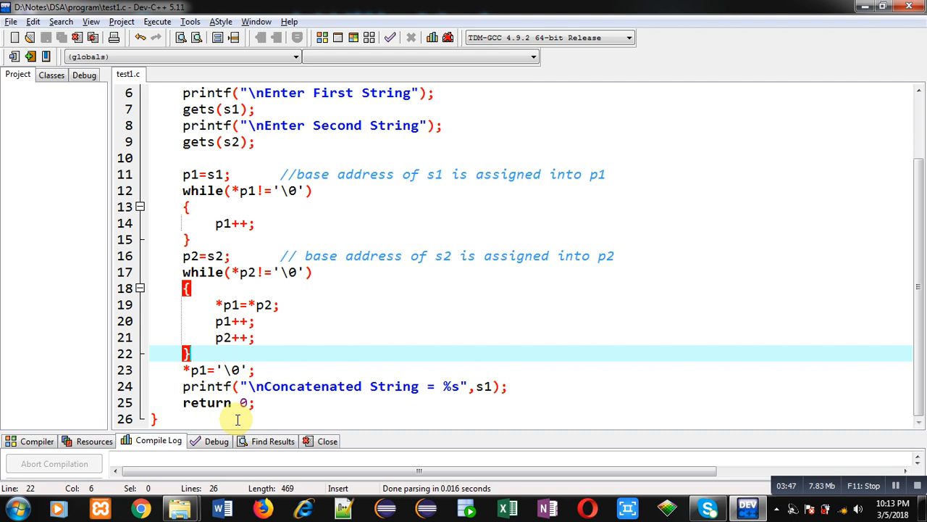
left_click(255, 338)
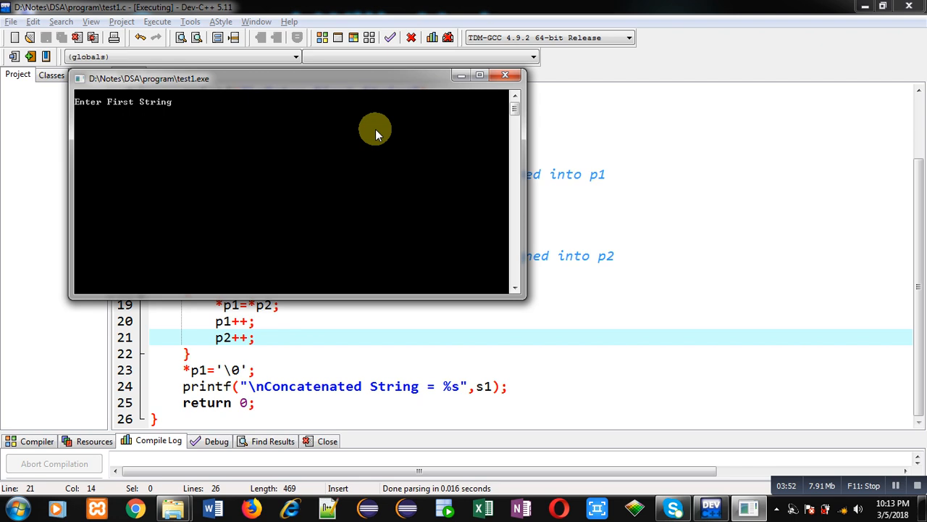
Enter Sanjay and Gupta so the console prints SanjayGupta
type("Sanjay")
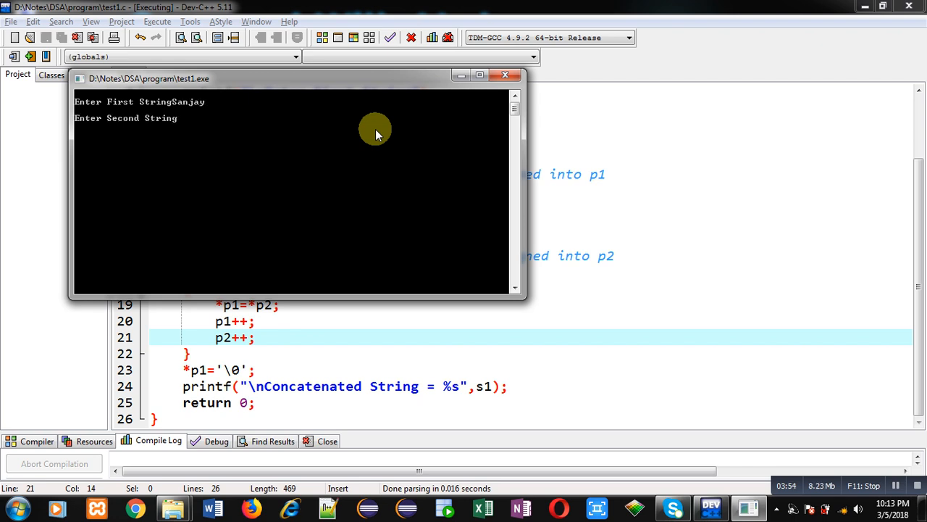
type("Gupta")
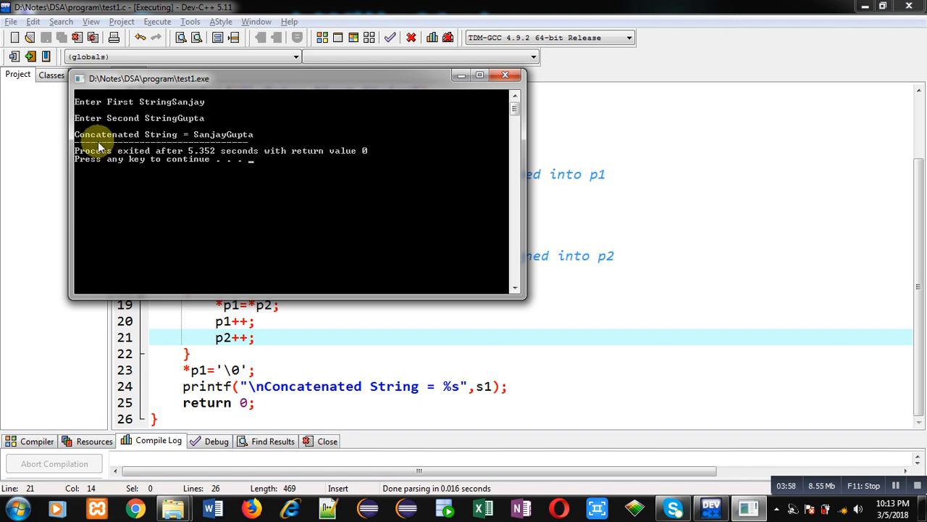
mouse_move(225, 139)
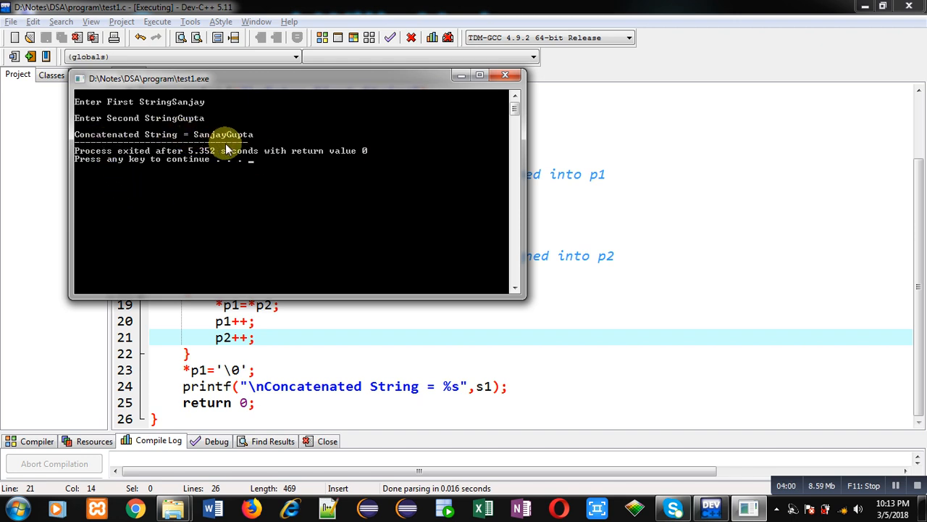
mouse_move(250, 142)
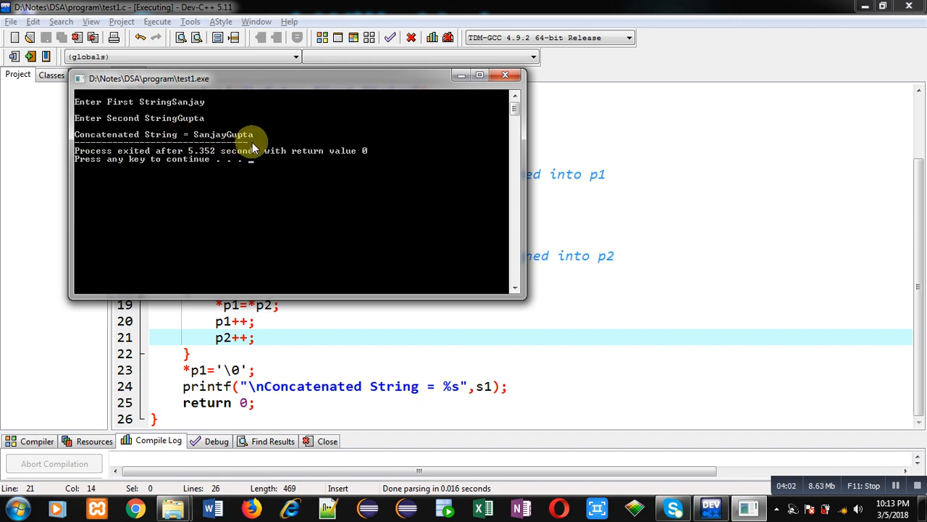
mouse_move(315, 220)
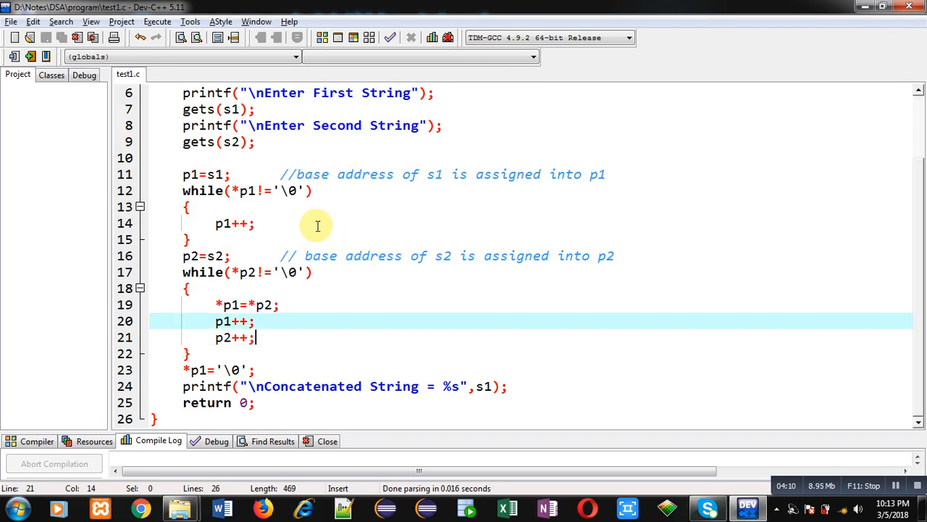
left_click(191, 239)
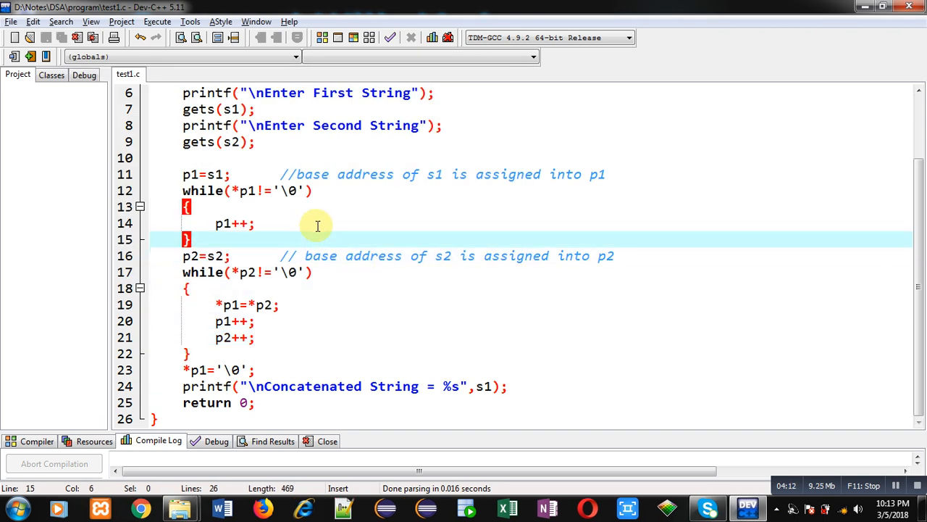
scroll("up", 3)
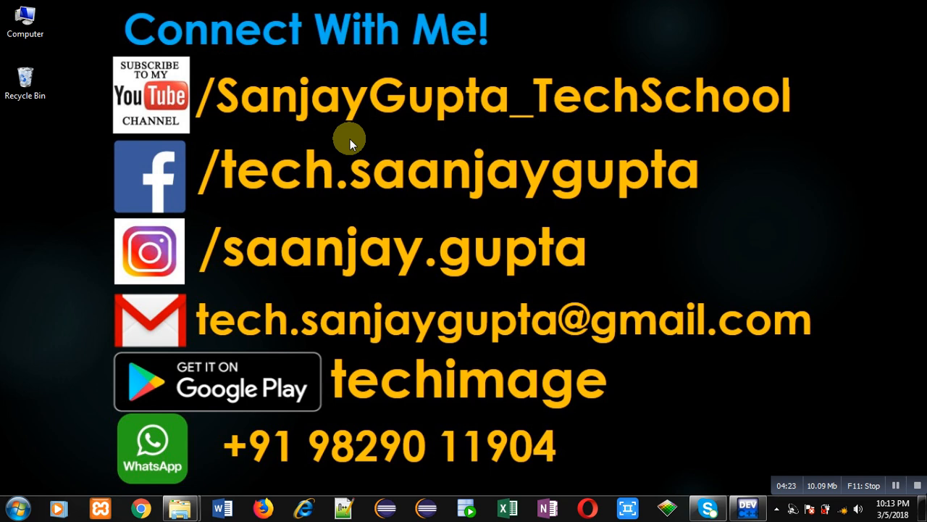
mouse_move(388, 423)
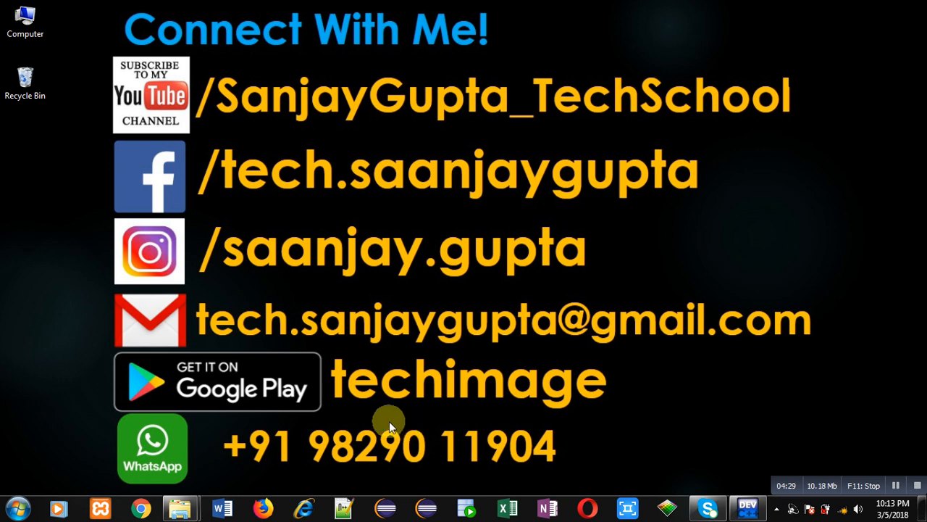